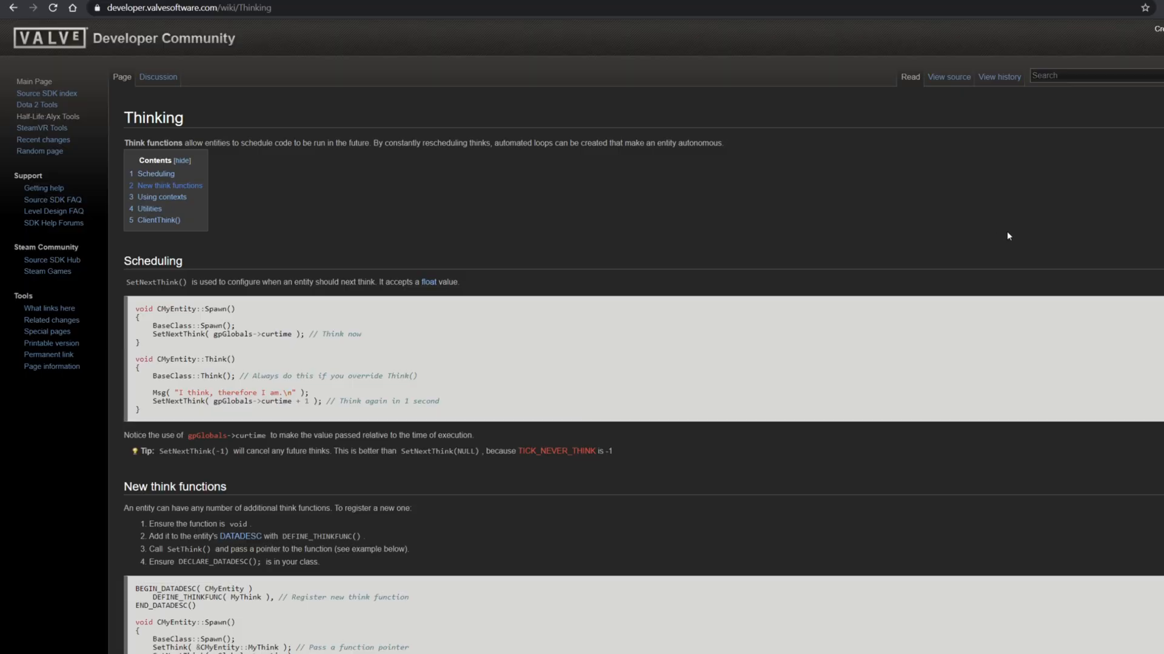
Expand the npc_combine_s Misc group to reveal Entity Scripts thinkingTutorial\thinkExample3.lua.
scroll("down", 3)
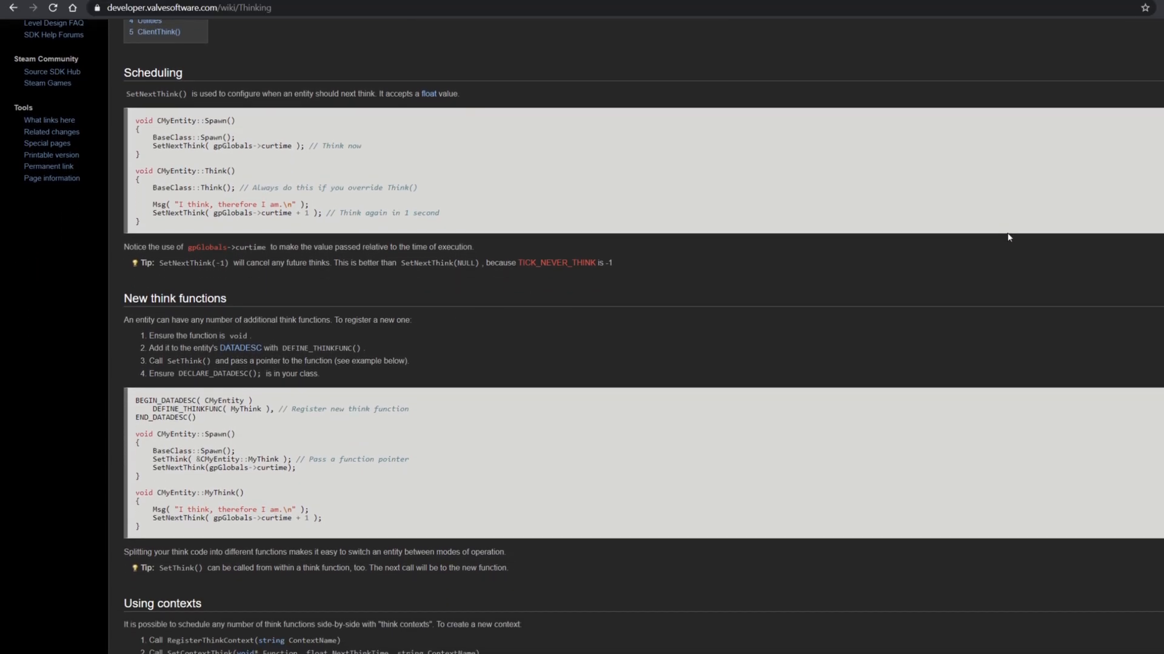
scroll("down", 3)
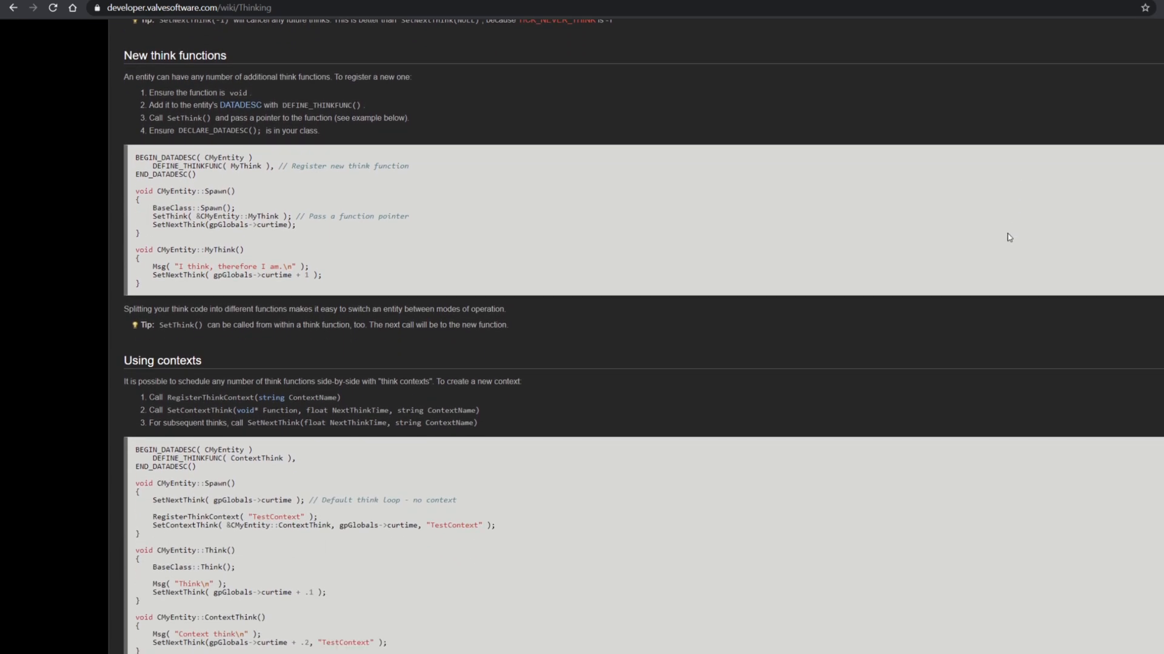
scroll("down", 3)
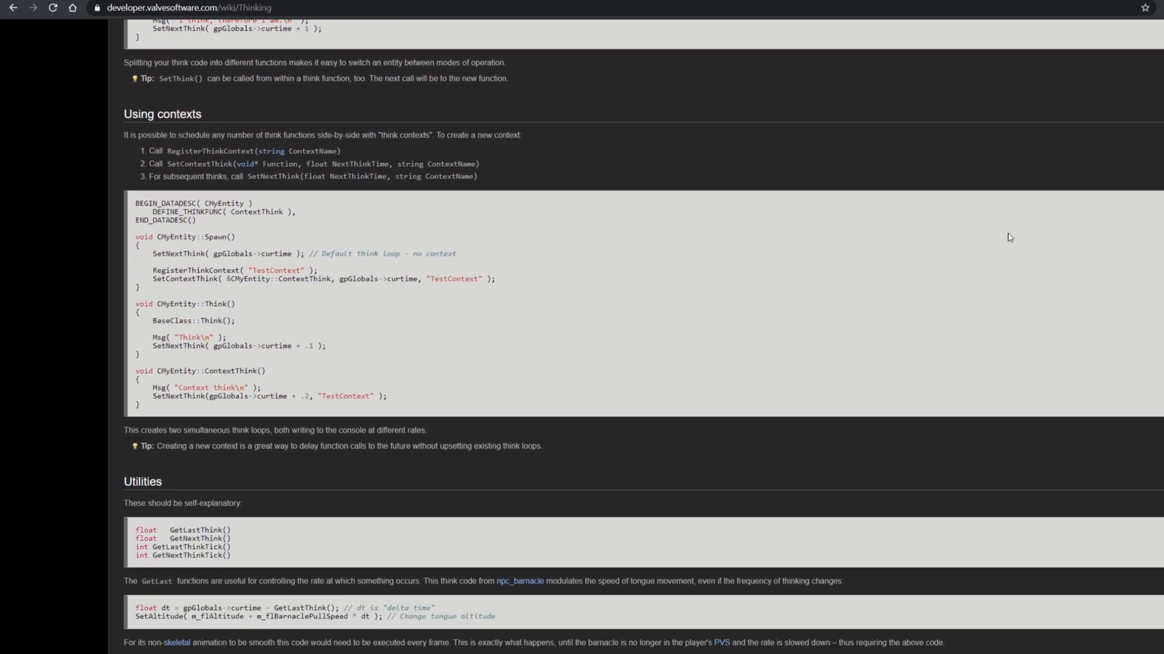
scroll("down", 3)
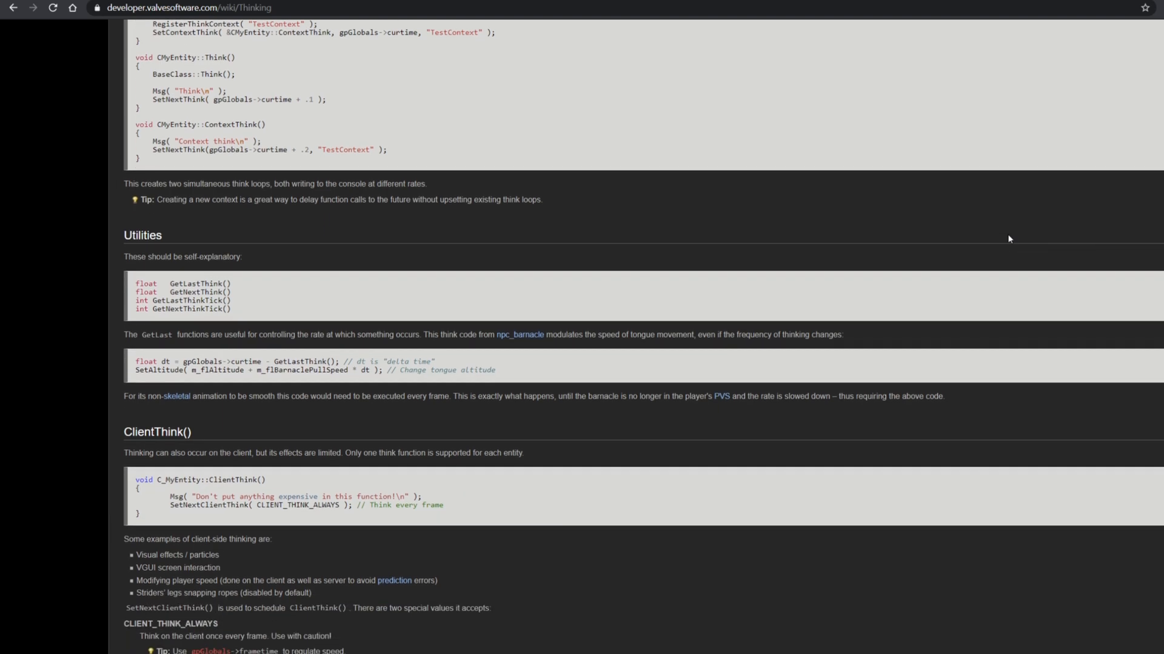
scroll("down", 3)
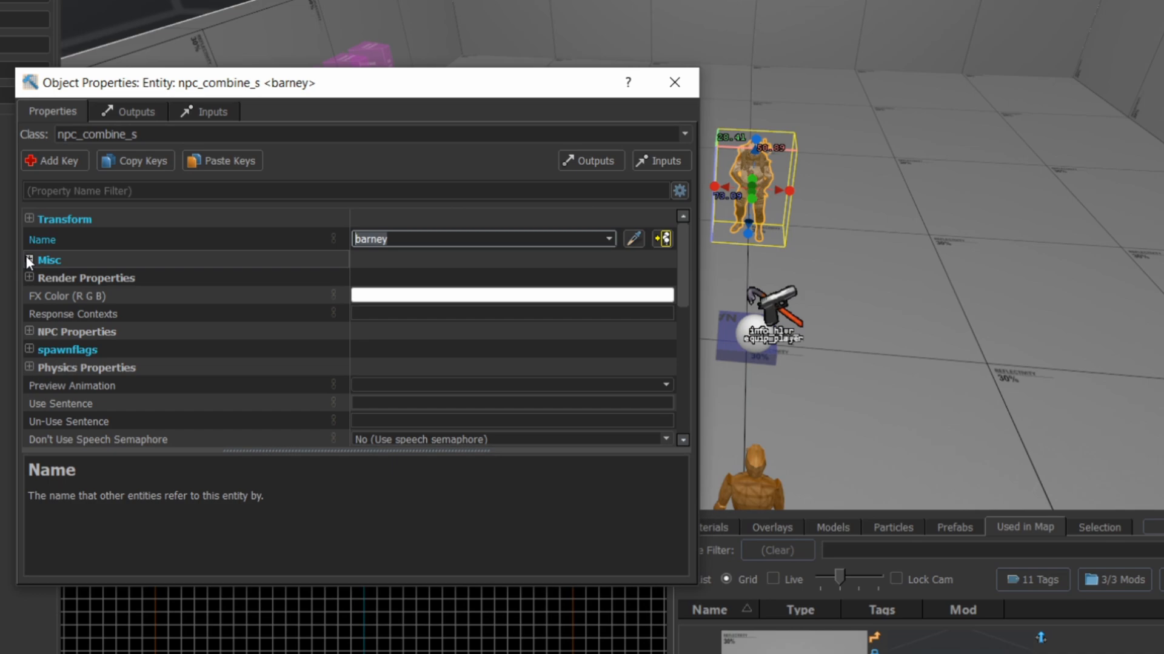
left_click(29, 260)
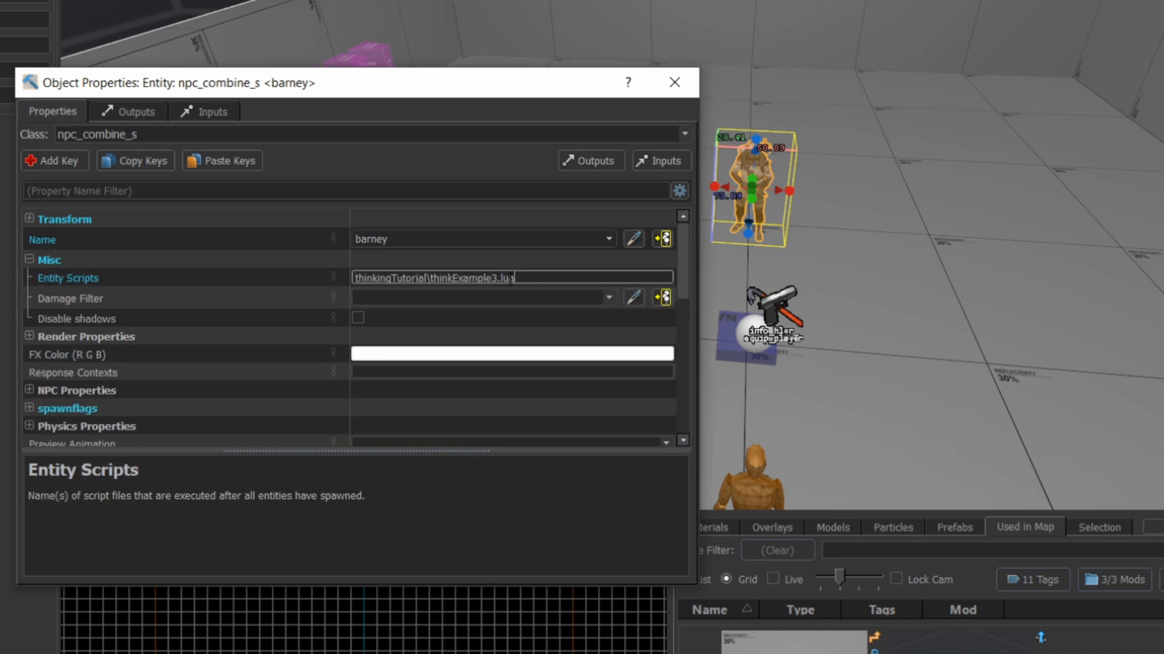
mouse_move(269, 318)
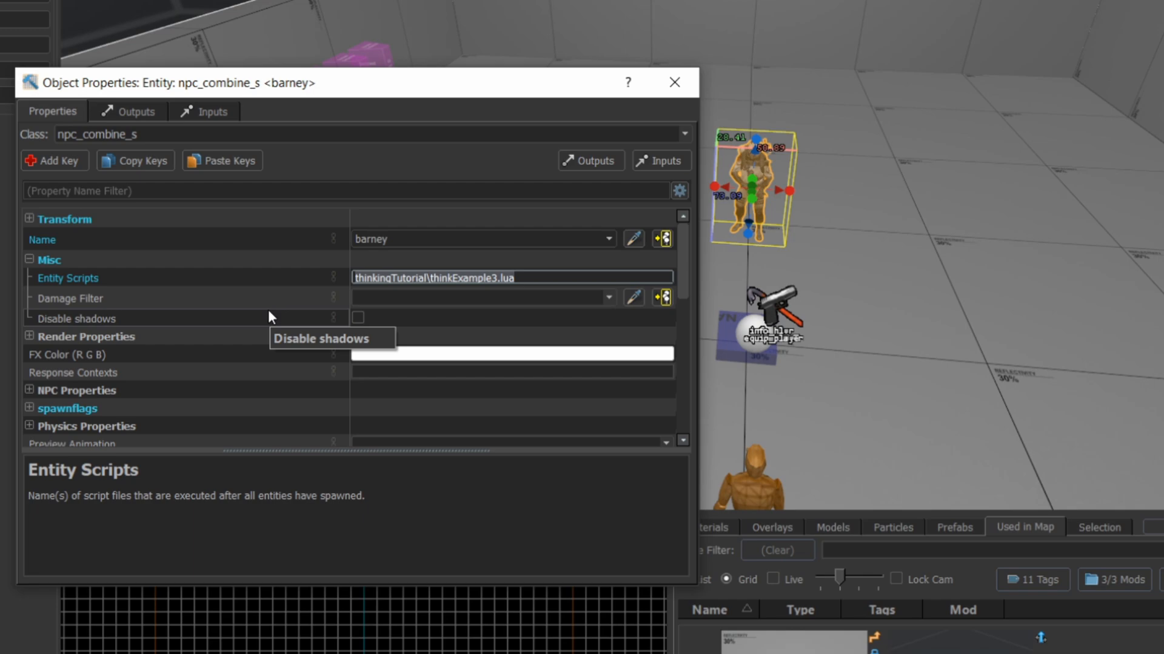
mouse_move(772, 395)
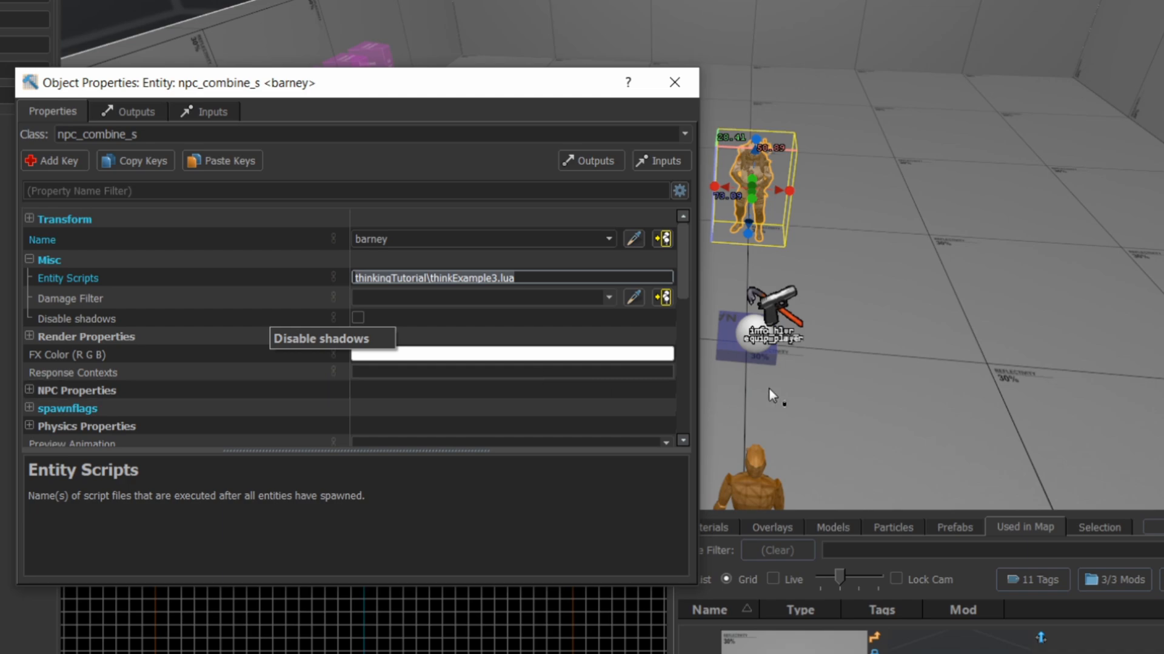
mouse_move(1080, 252)
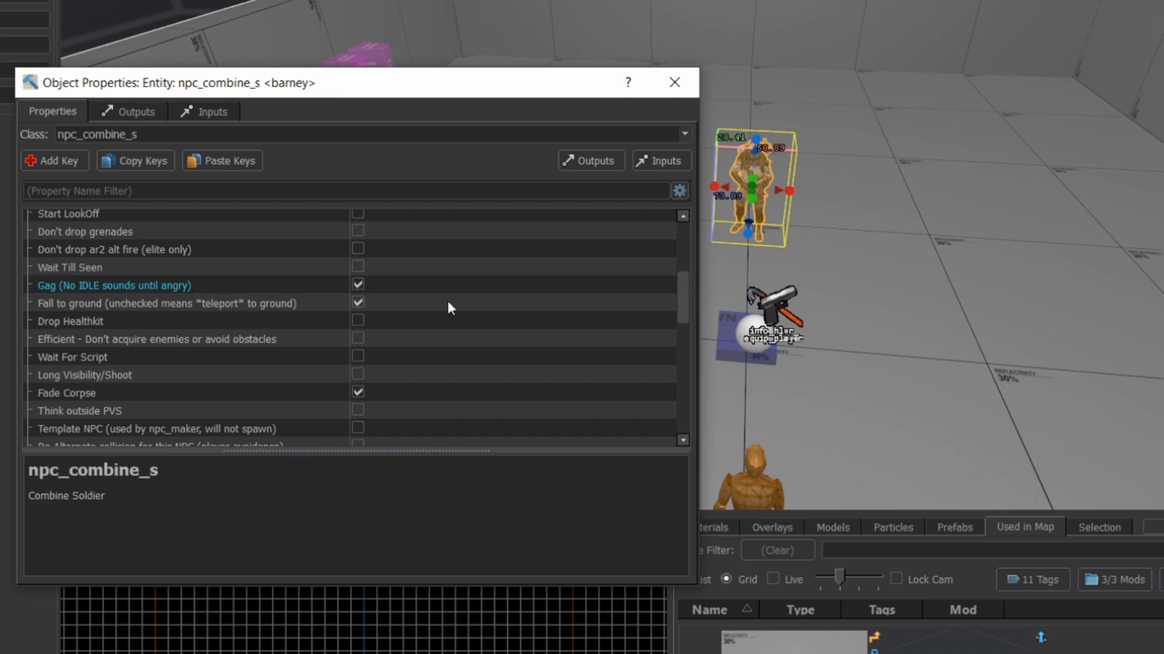
Dismiss the soldier's Object Properties and inspect the ai_relationship entity's properties.
left_click(672, 81)
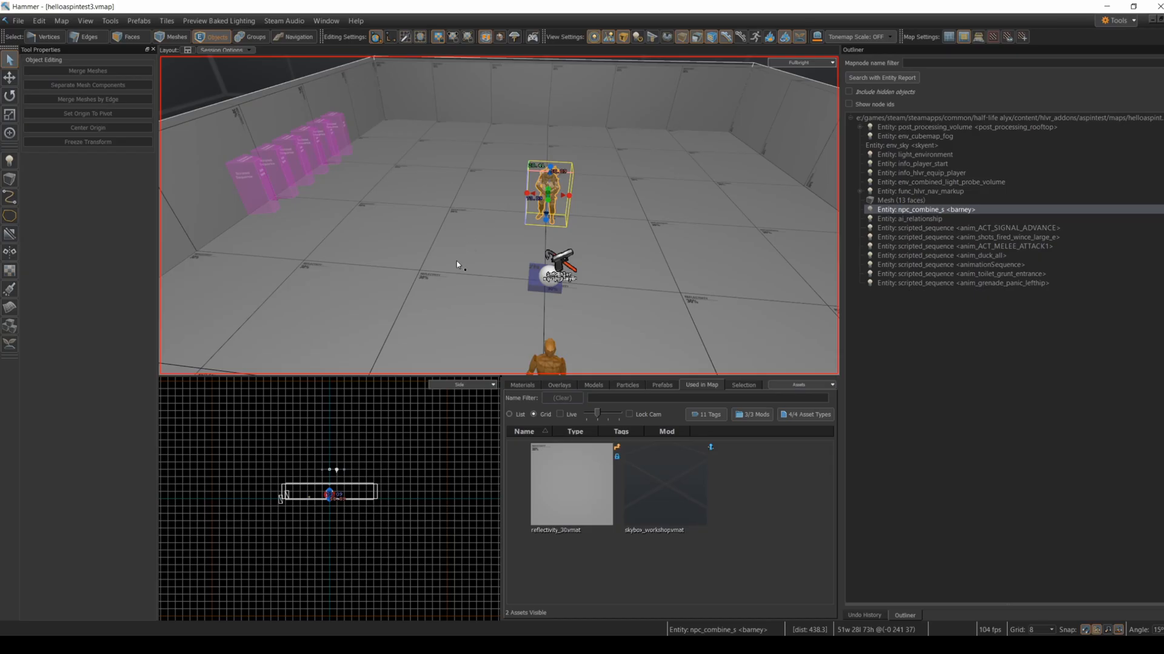
double_click(912, 218)
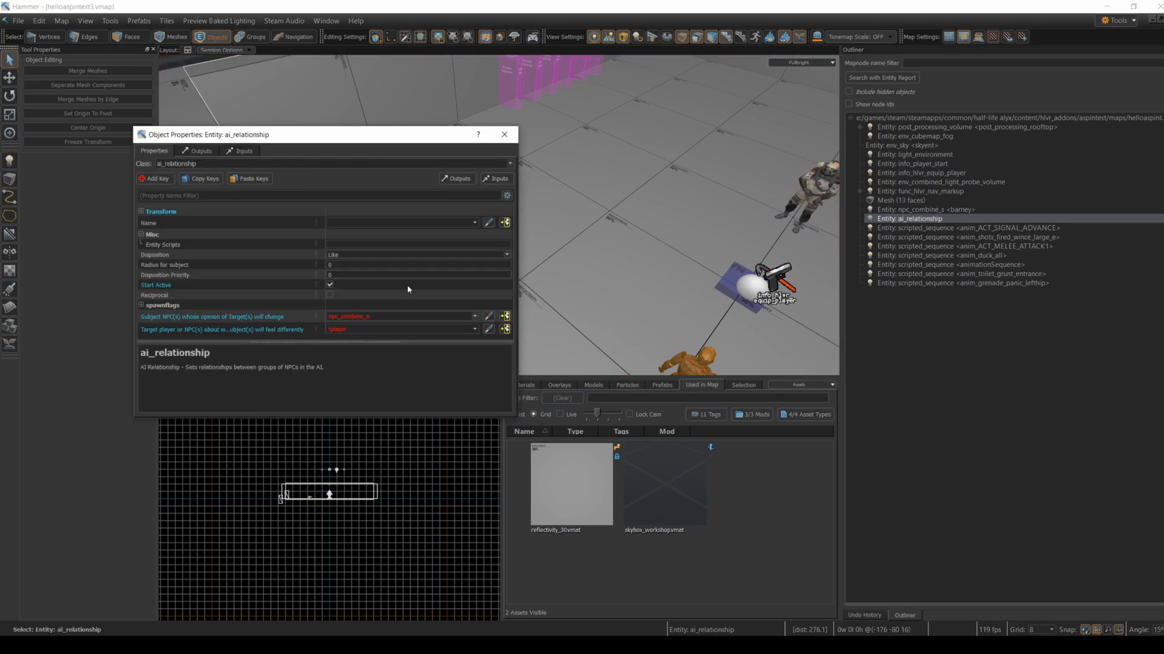
mouse_move(566, 179)
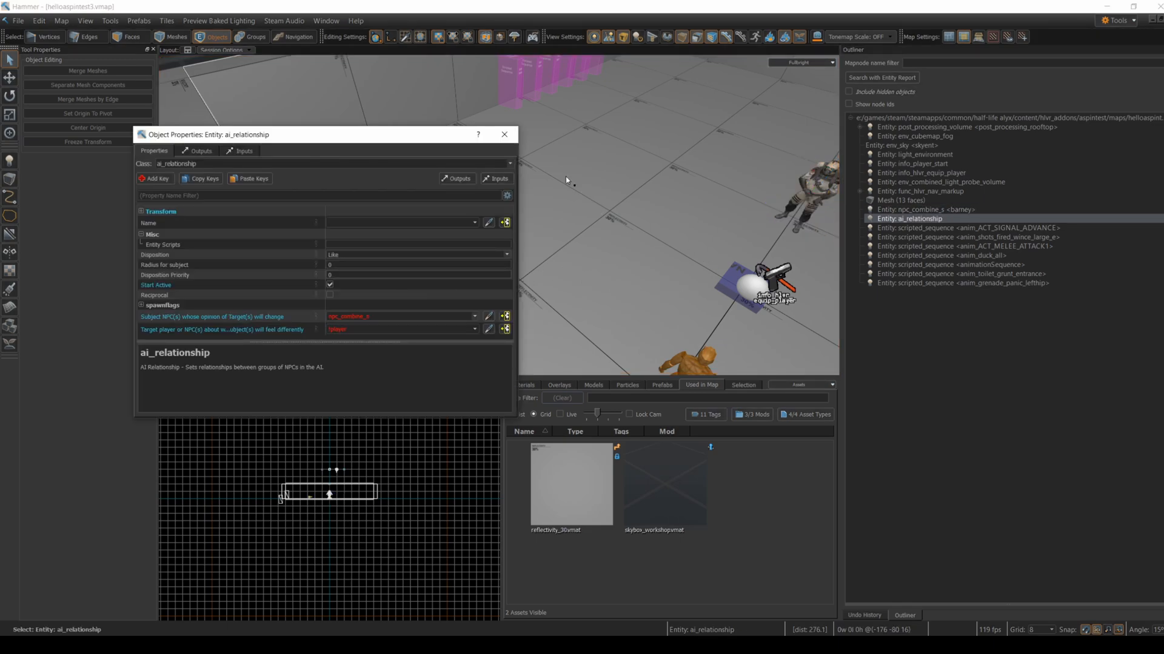
left_click(505, 134)
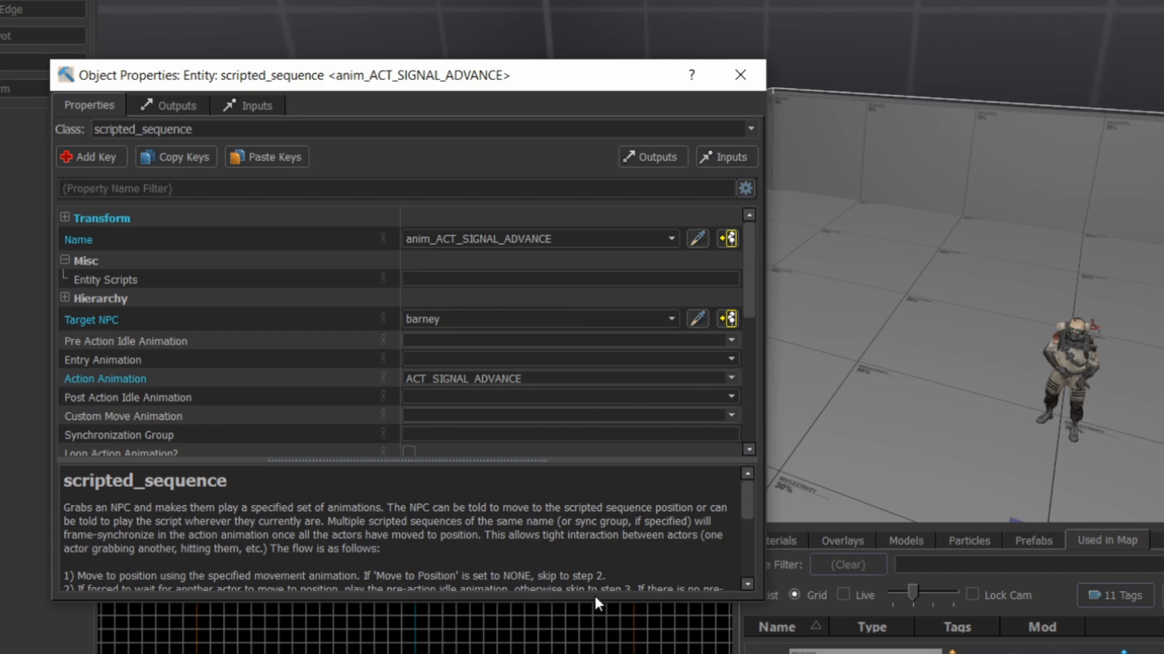
Expand the anim_ACT_SIGNAL_ADVANCE sequence's spawnflags showing Repeatable and Override AI checked.
scroll("down", 3)
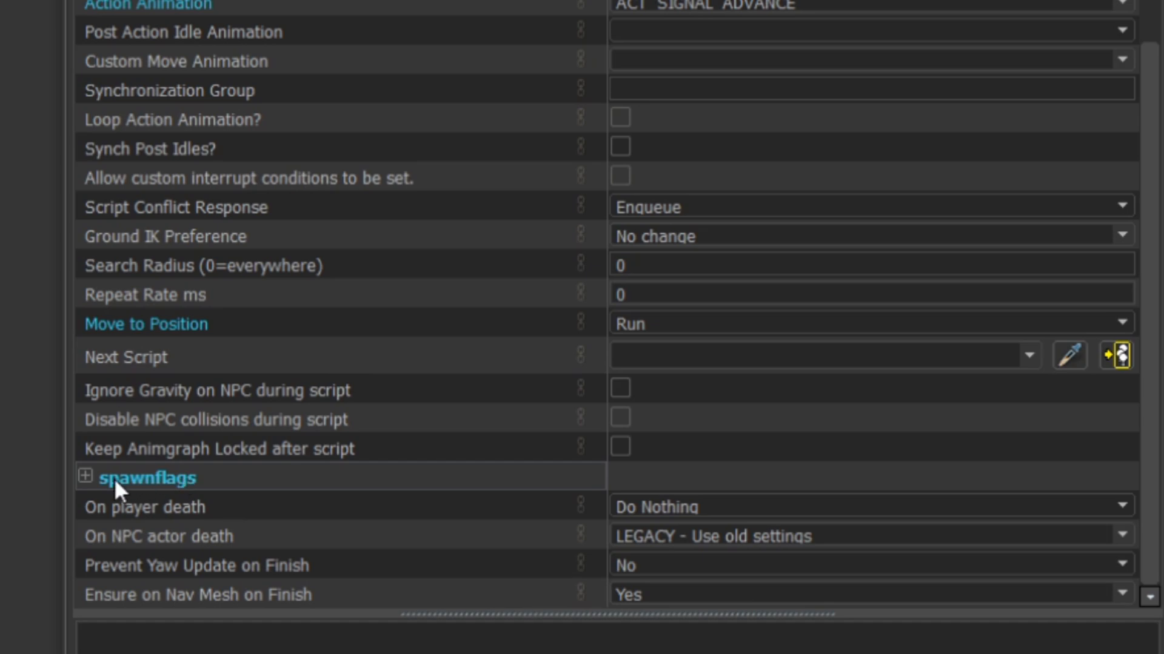
left_click(85, 477)
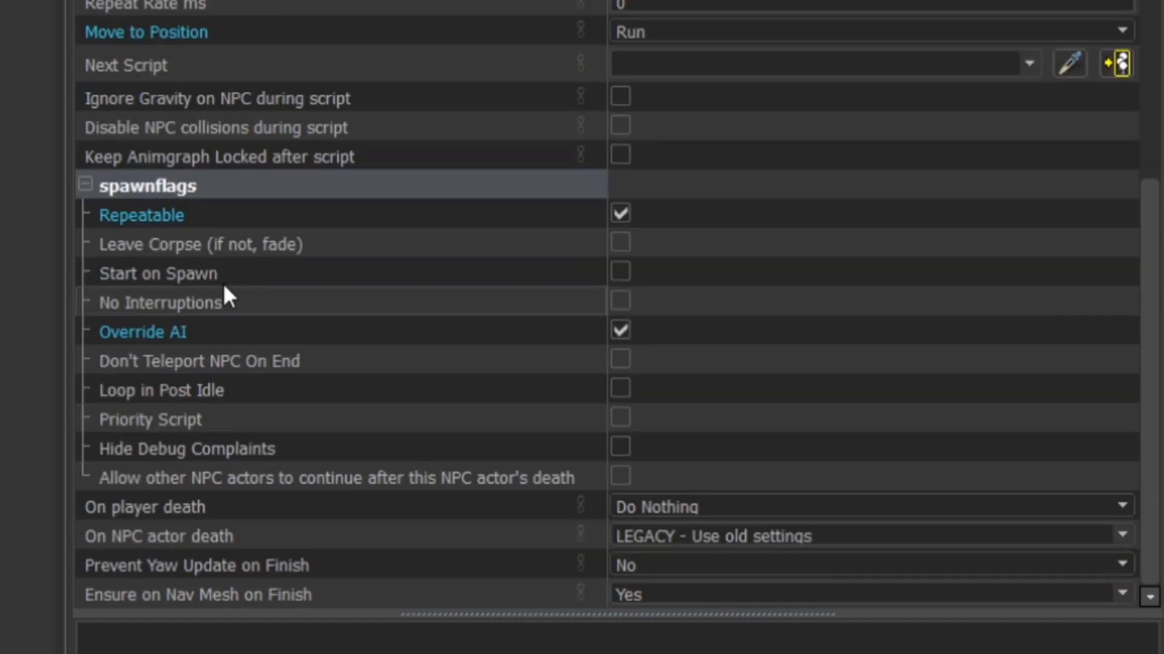
mouse_move(296, 354)
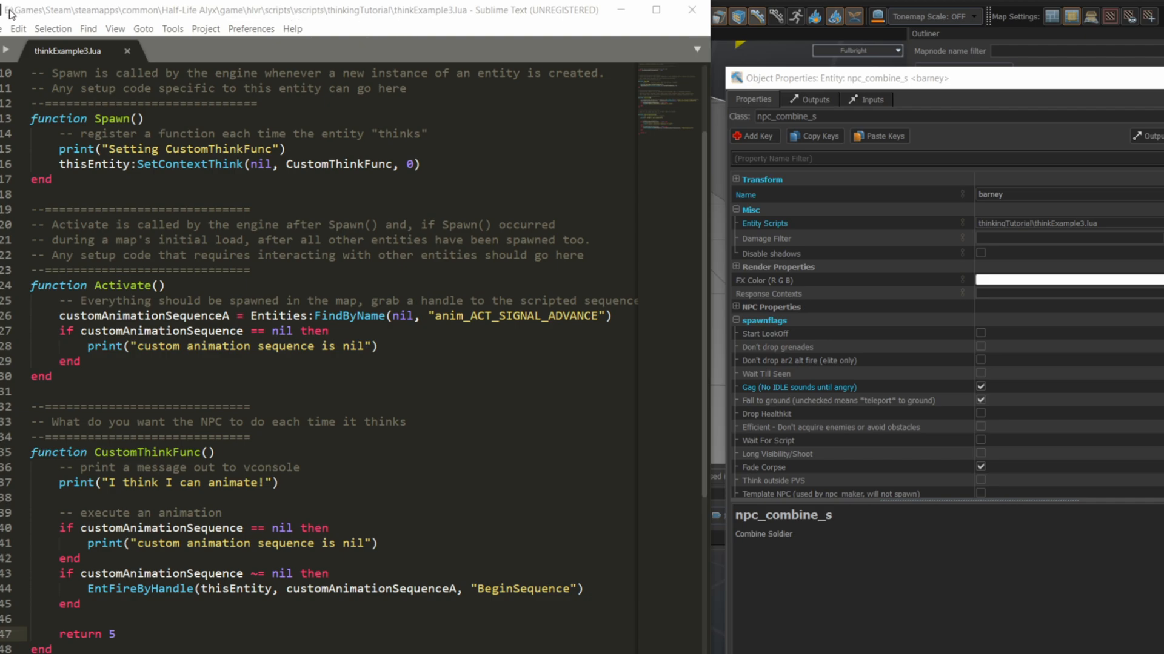
mouse_move(301, 22)
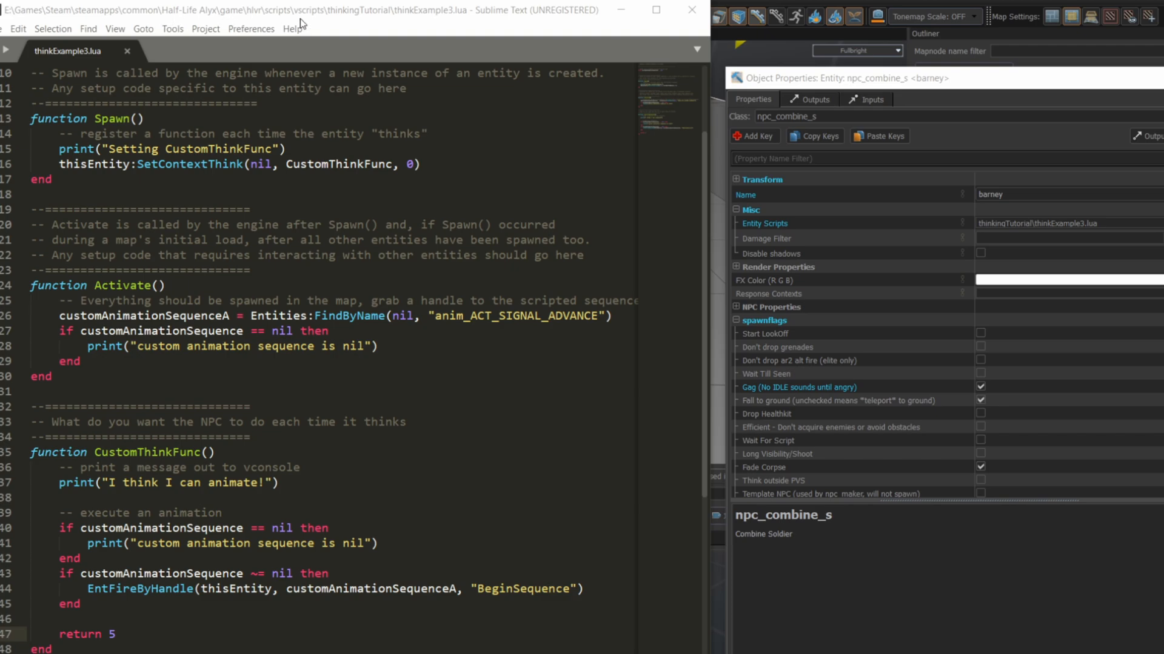
mouse_move(471, 22)
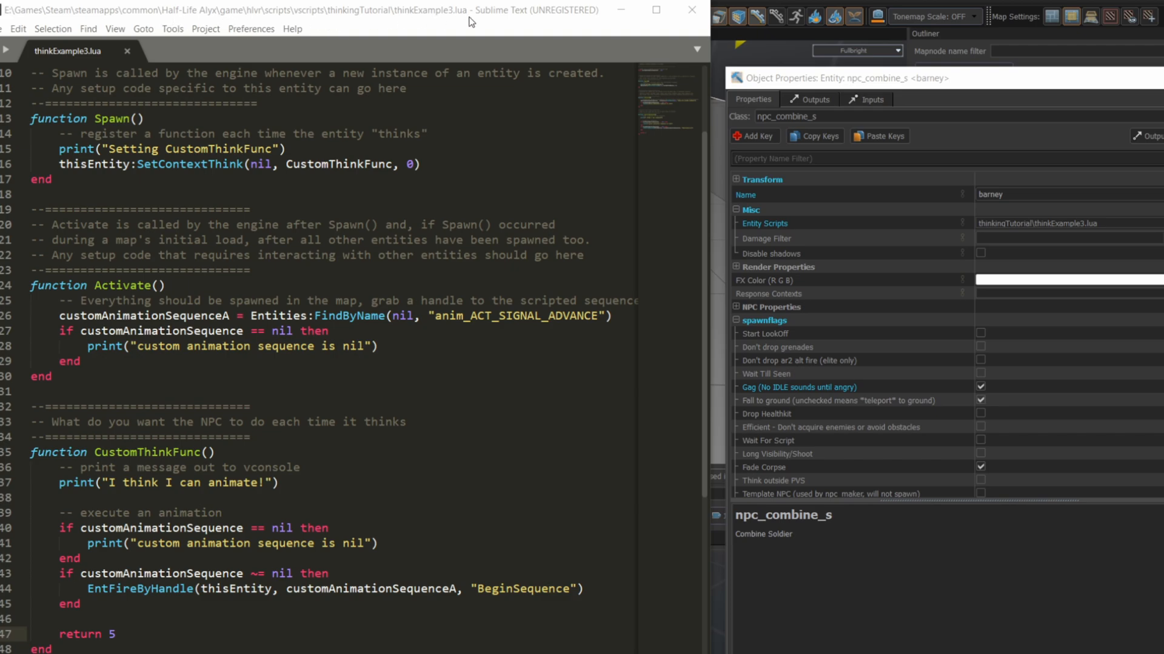
mouse_move(423, 21)
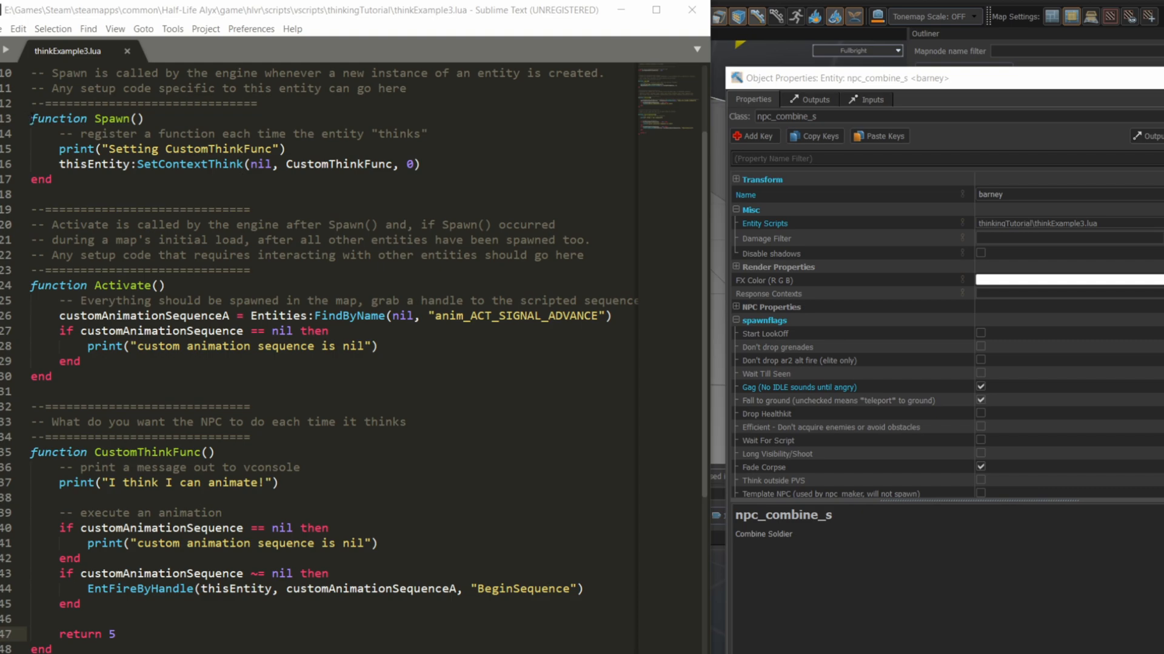
left_click(148, 117)
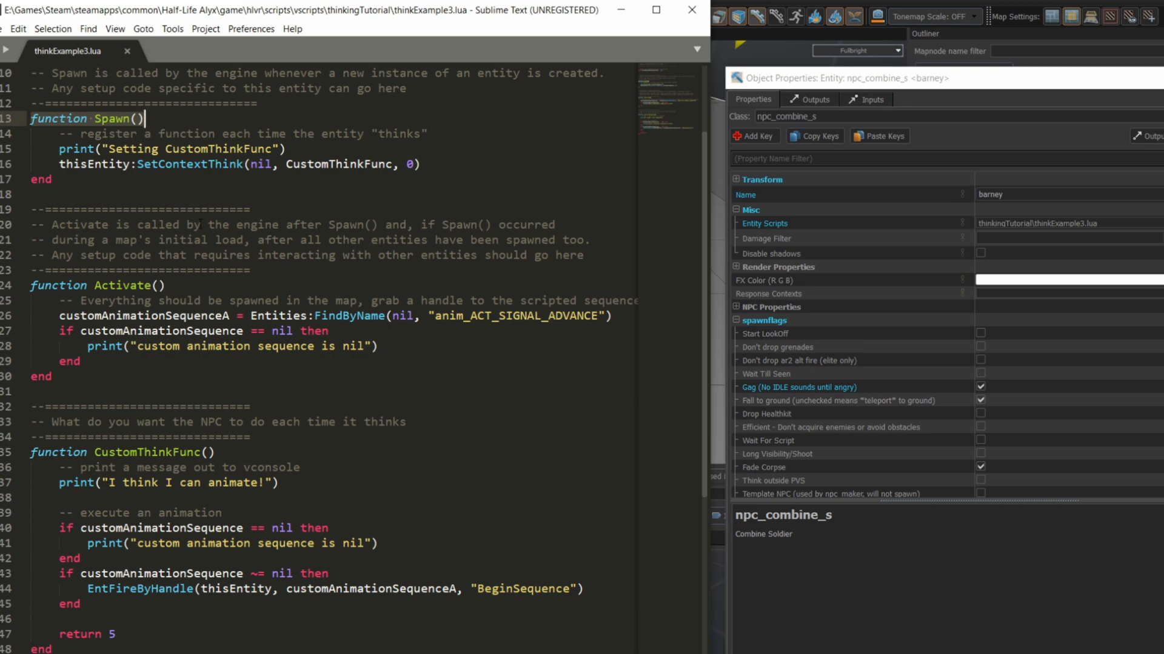
mouse_move(190, 186)
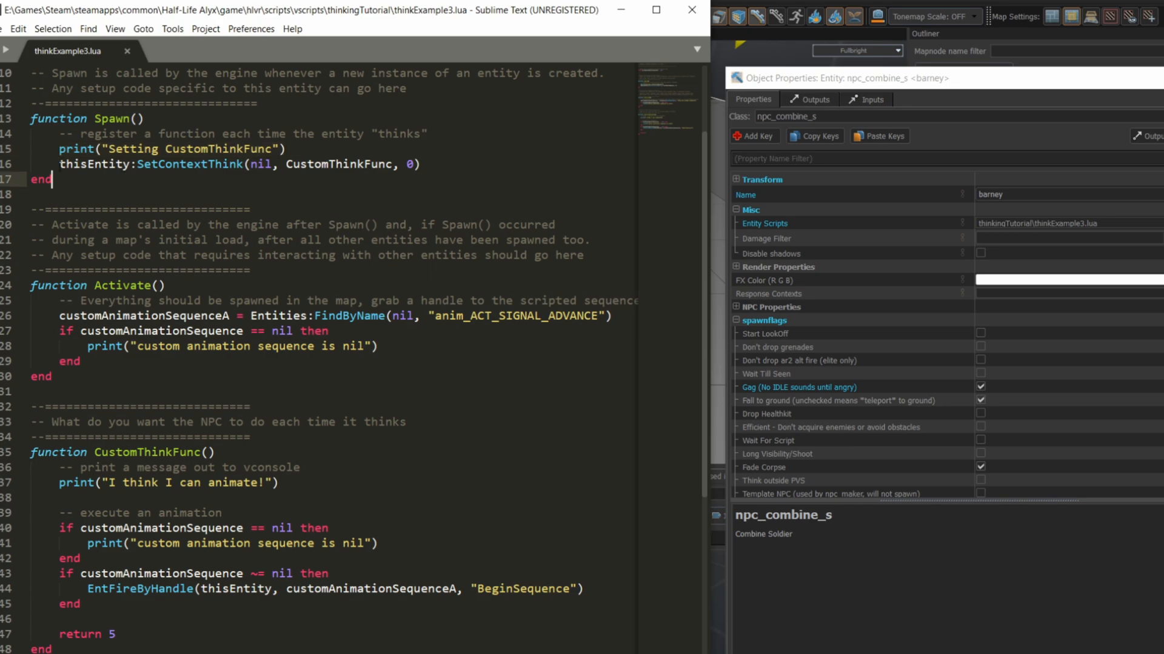
double_click(94, 164)
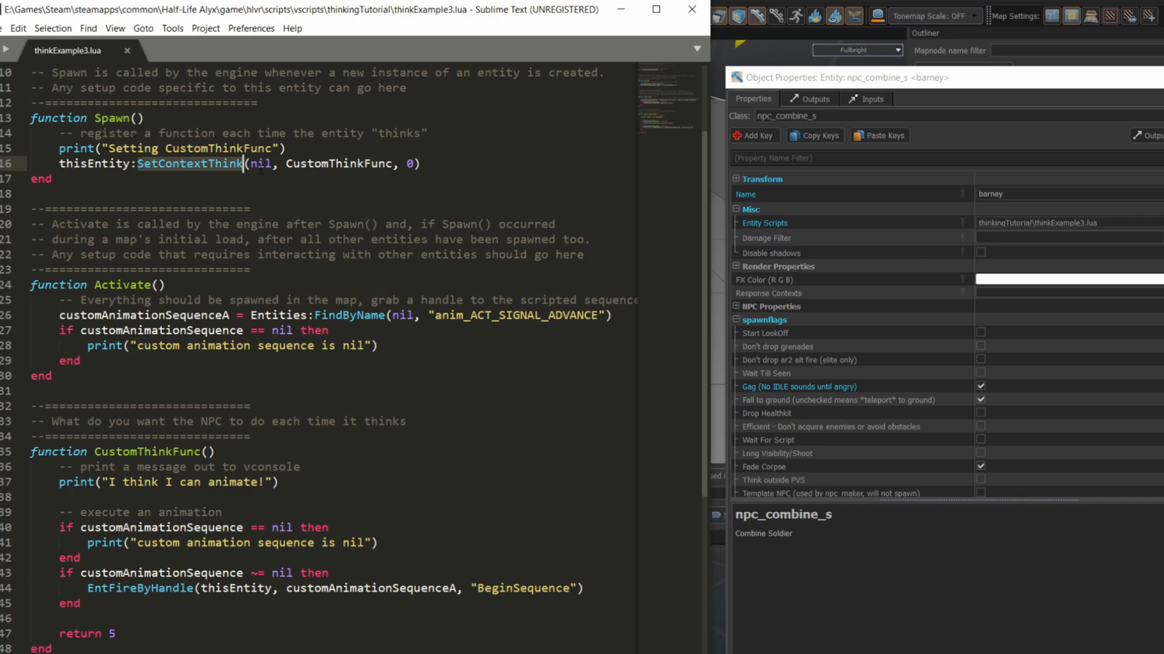
left_click(262, 163)
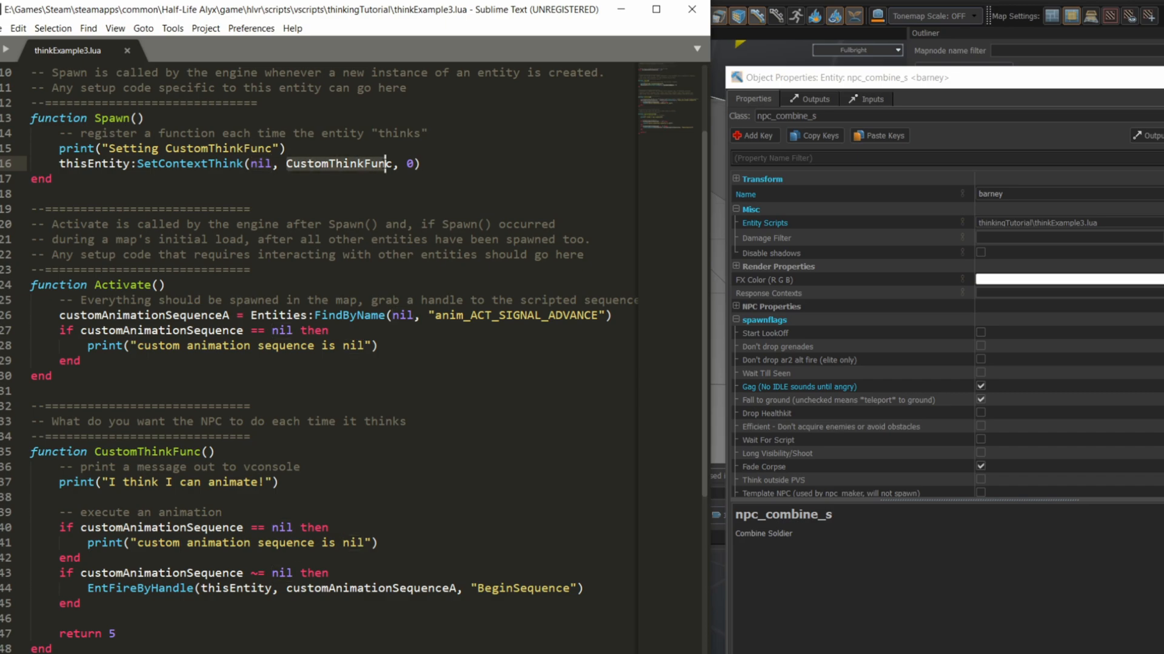
double_click(338, 164)
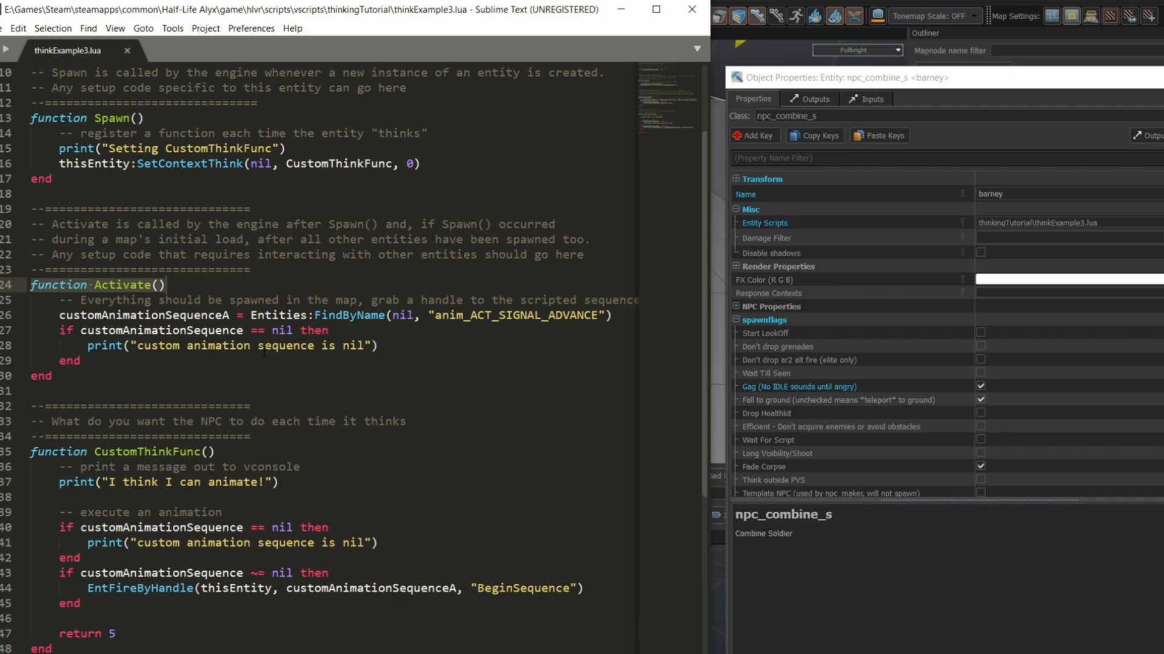
Drop the trailing A so Activate's handle is customAnimationSequence.
left_click(165, 285)
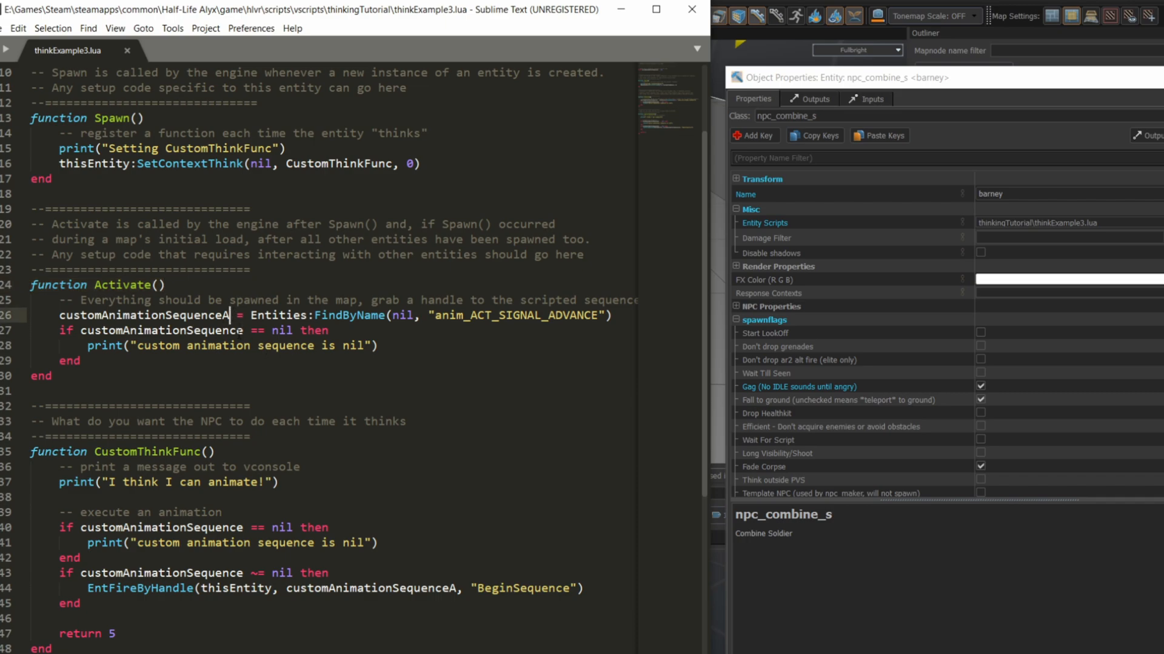
key("Backspace")
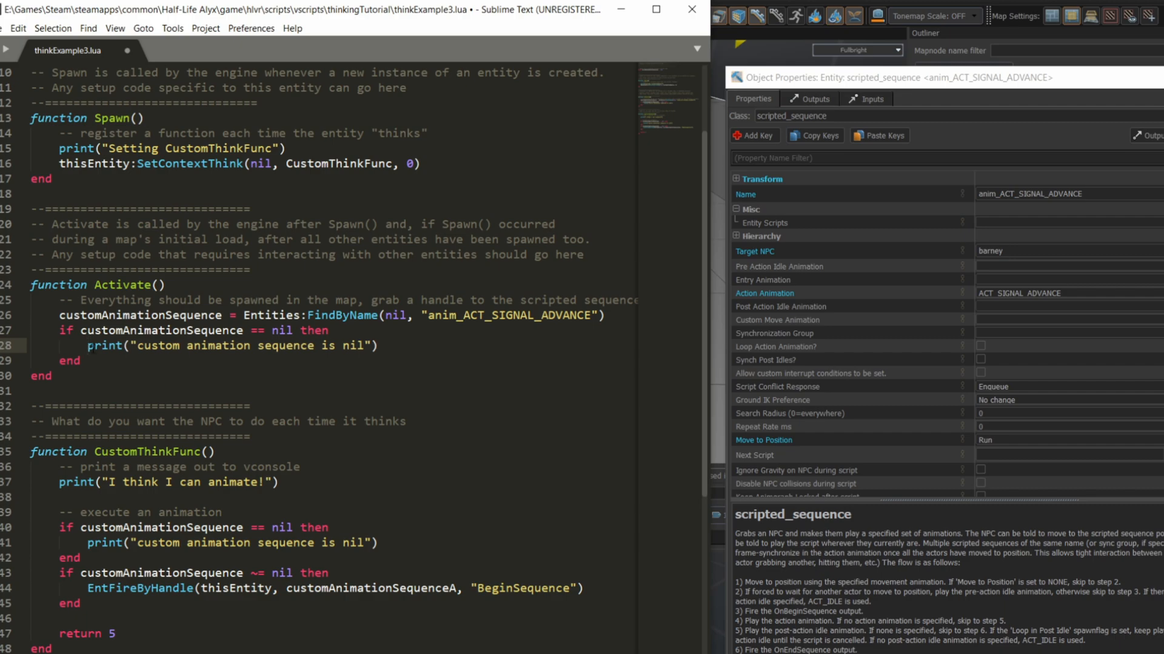
double_click(140, 316)
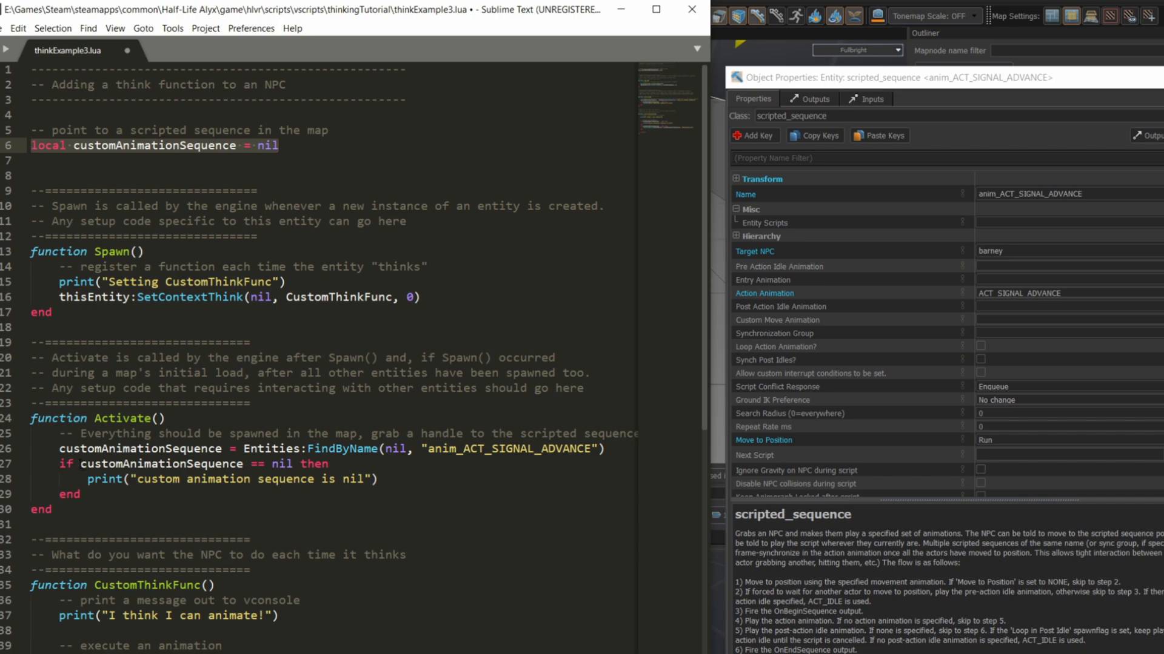
double_click(156, 464)
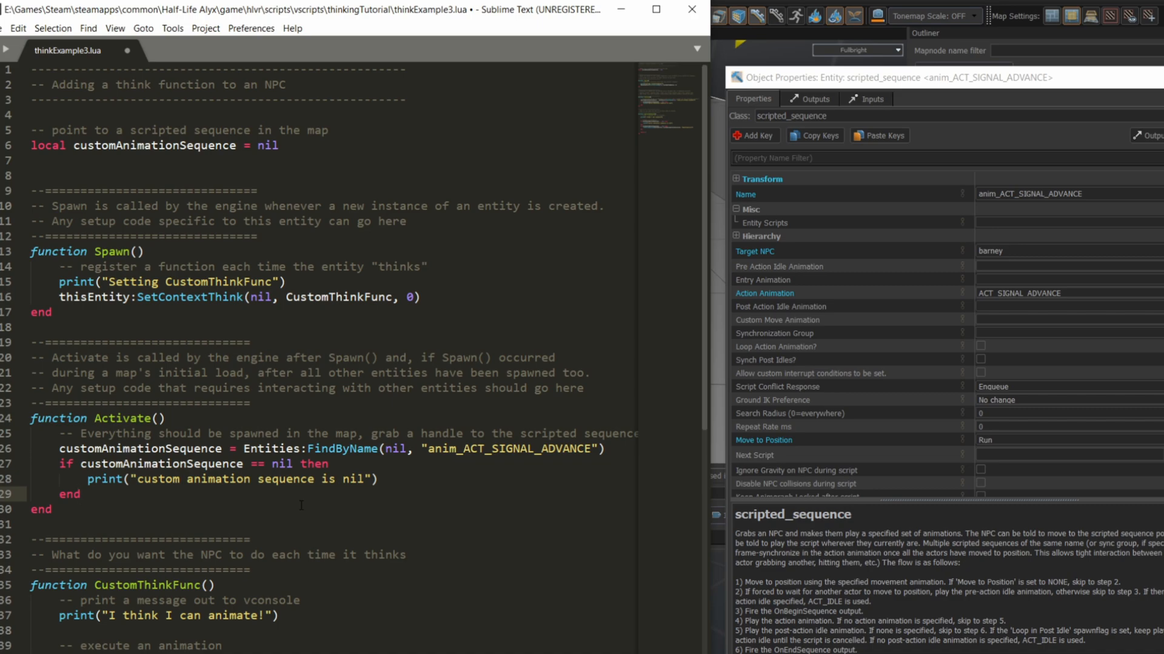
left_click(80, 493)
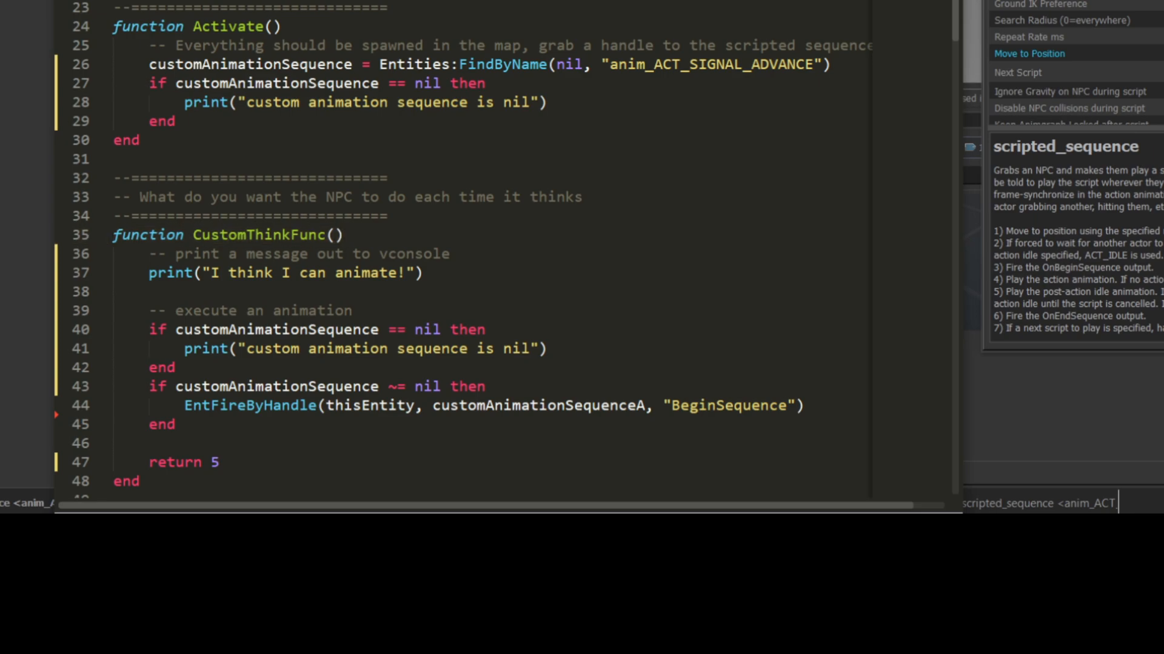
left_click(149, 273)
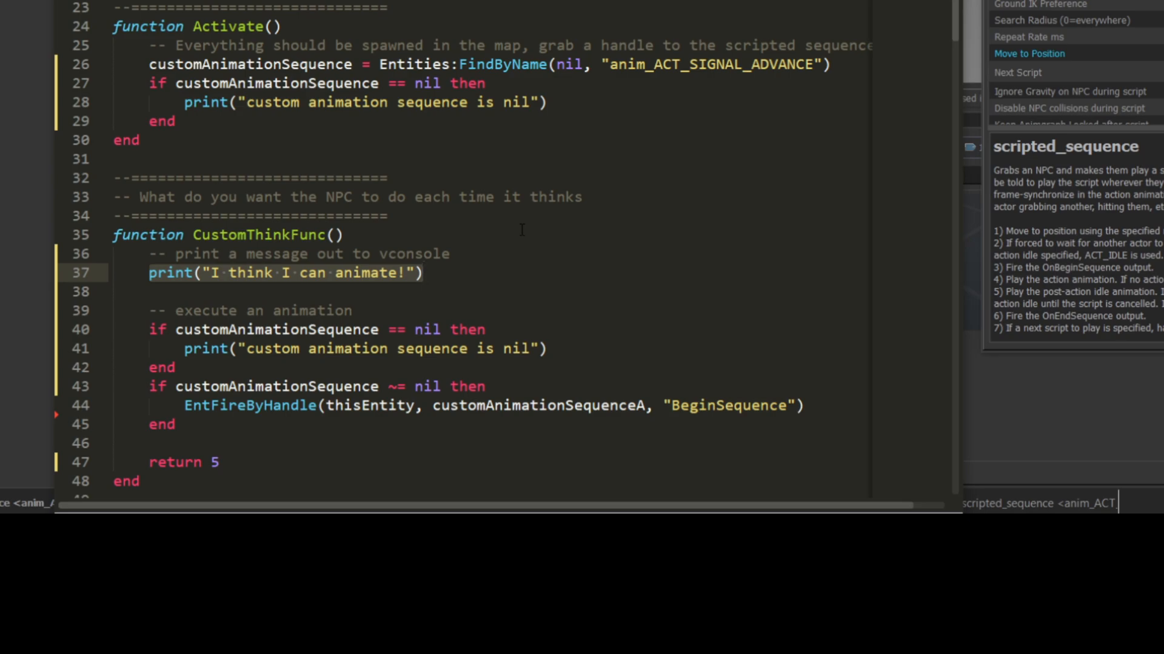
mouse_move(511, 284)
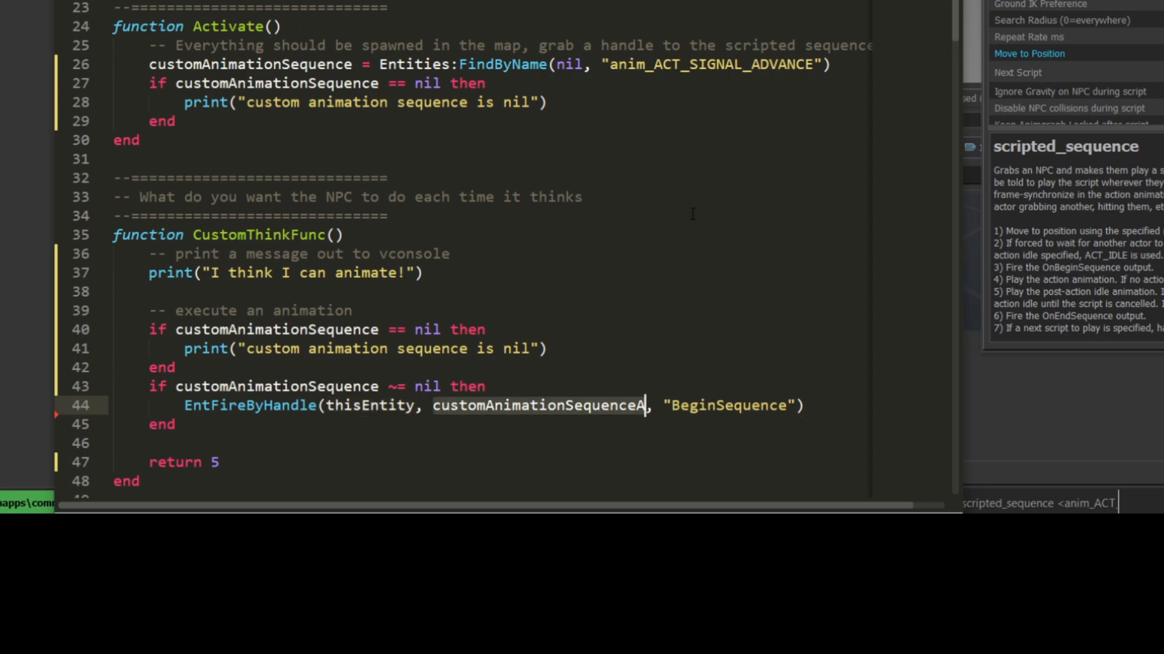
mouse_move(652, 385)
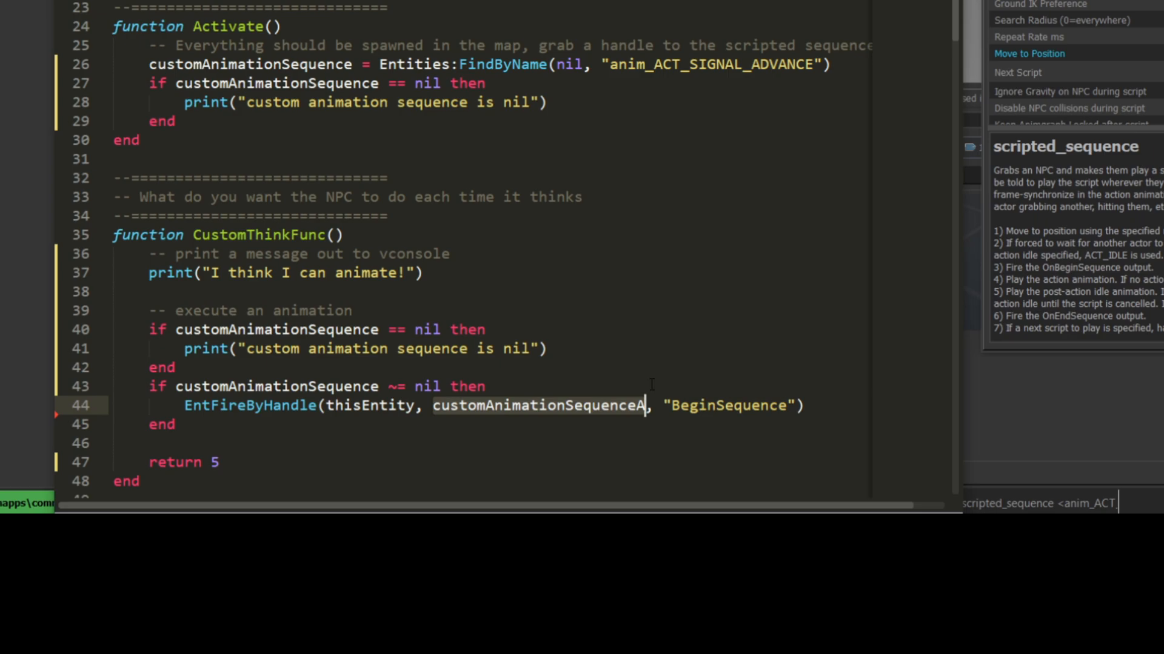
Pass customAnimationSequence to EntFireByHandle and settle the think return on 5 after trying 2 and 0.1.
key("Backspace")
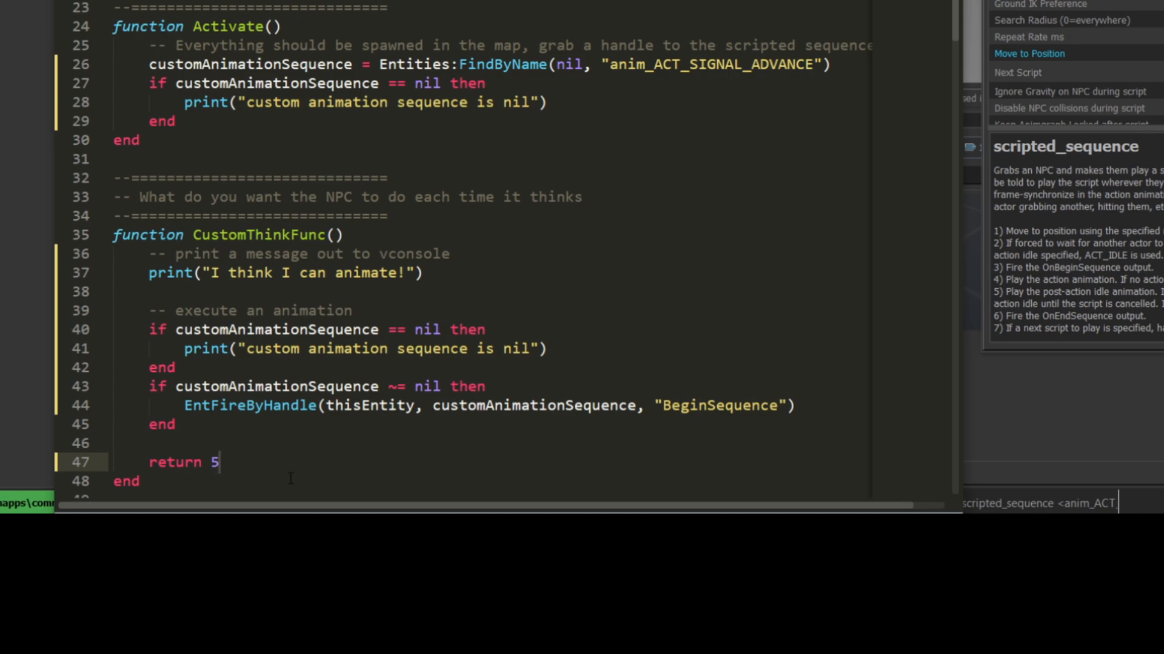
type("2")
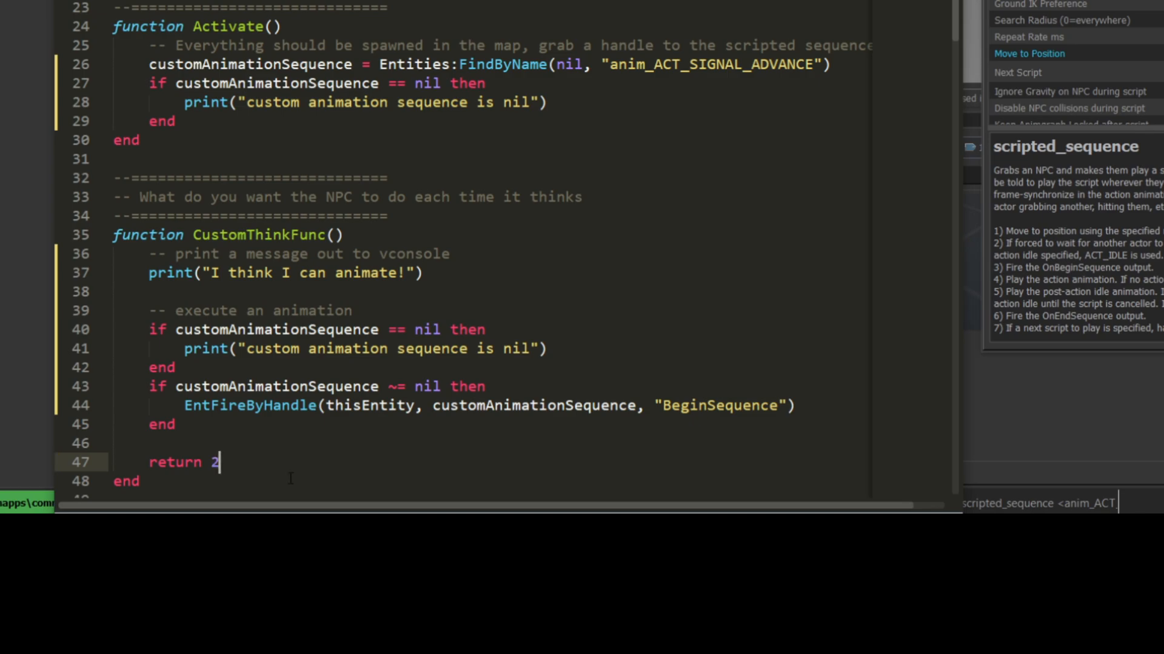
type("0.1")
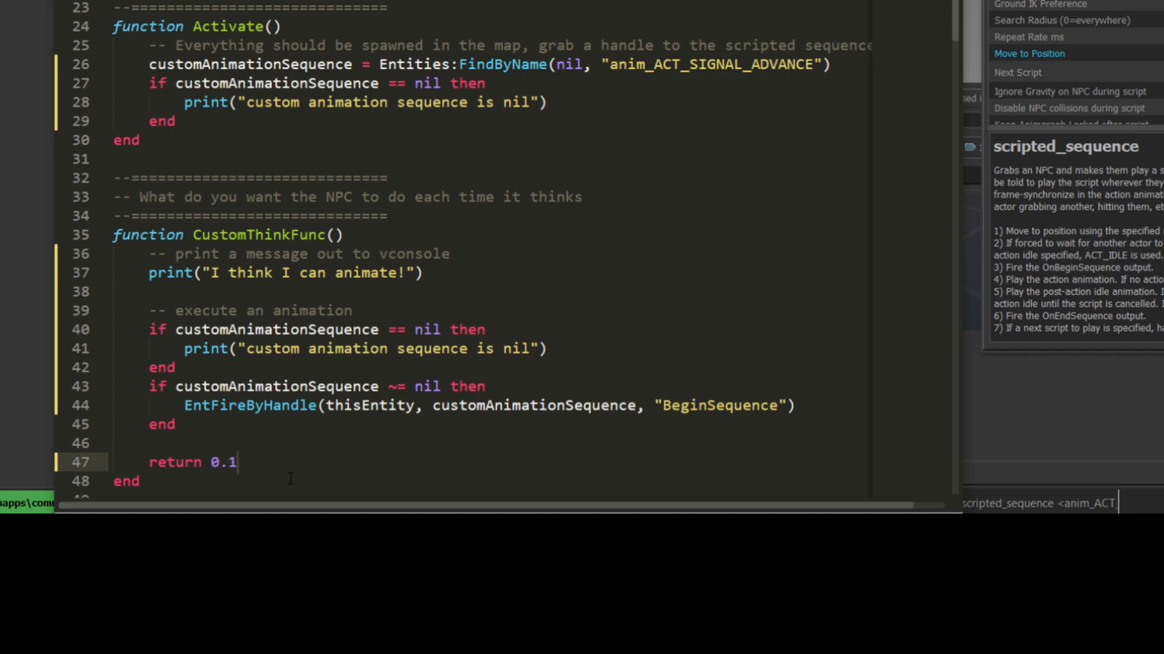
type("5")
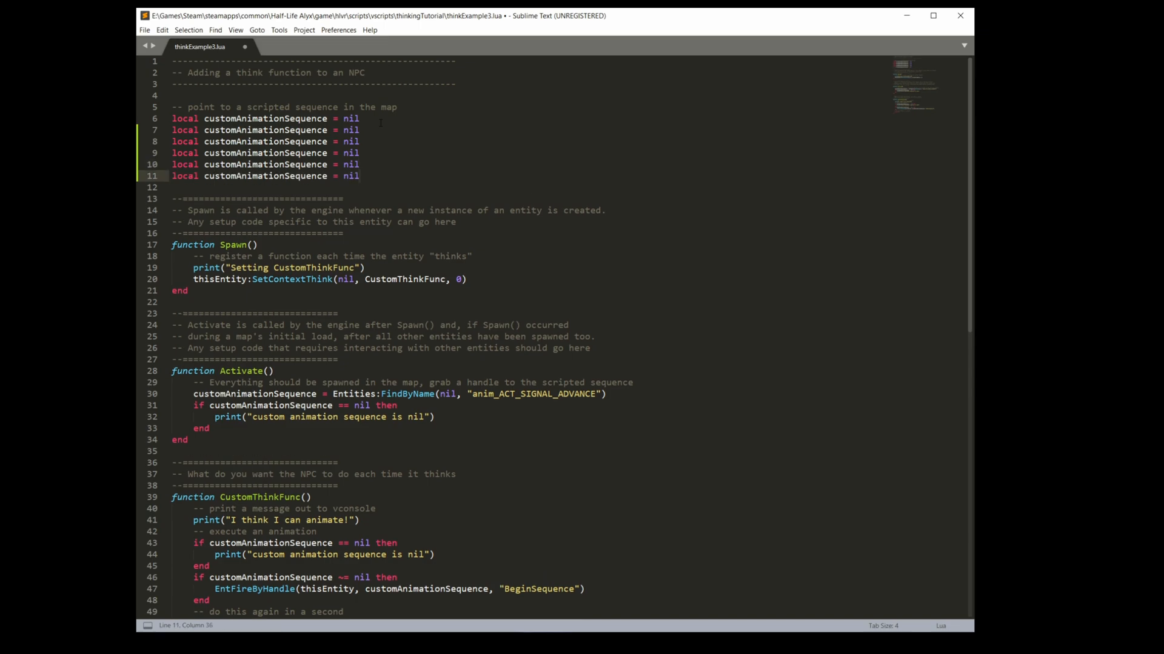
Select scripted_sequence anim_shots_fired_wince_large_e in the Outliner to show its properties.
left_click(326, 129)
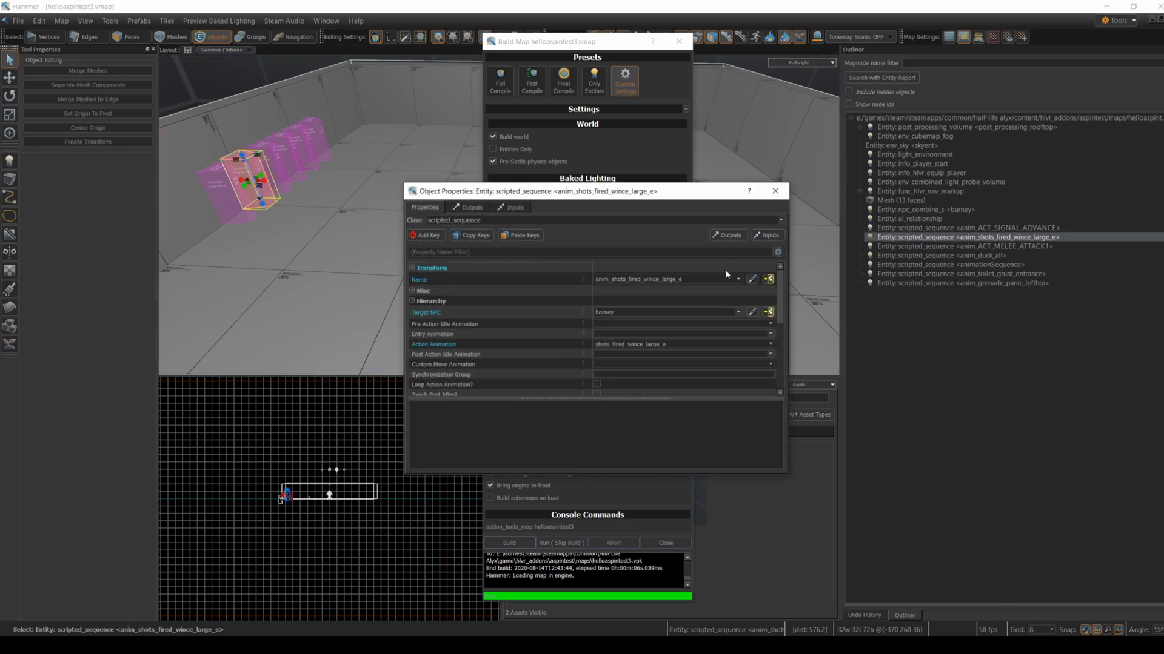
left_click(664, 278)
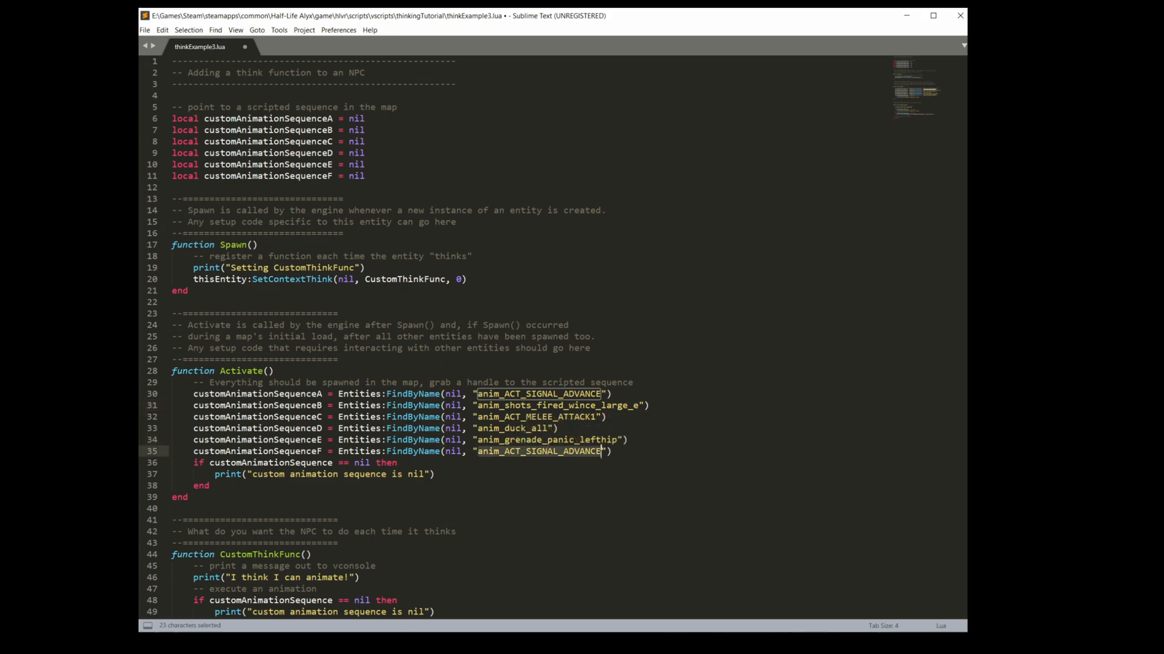
type("anim_toilet_grunt_entrance")
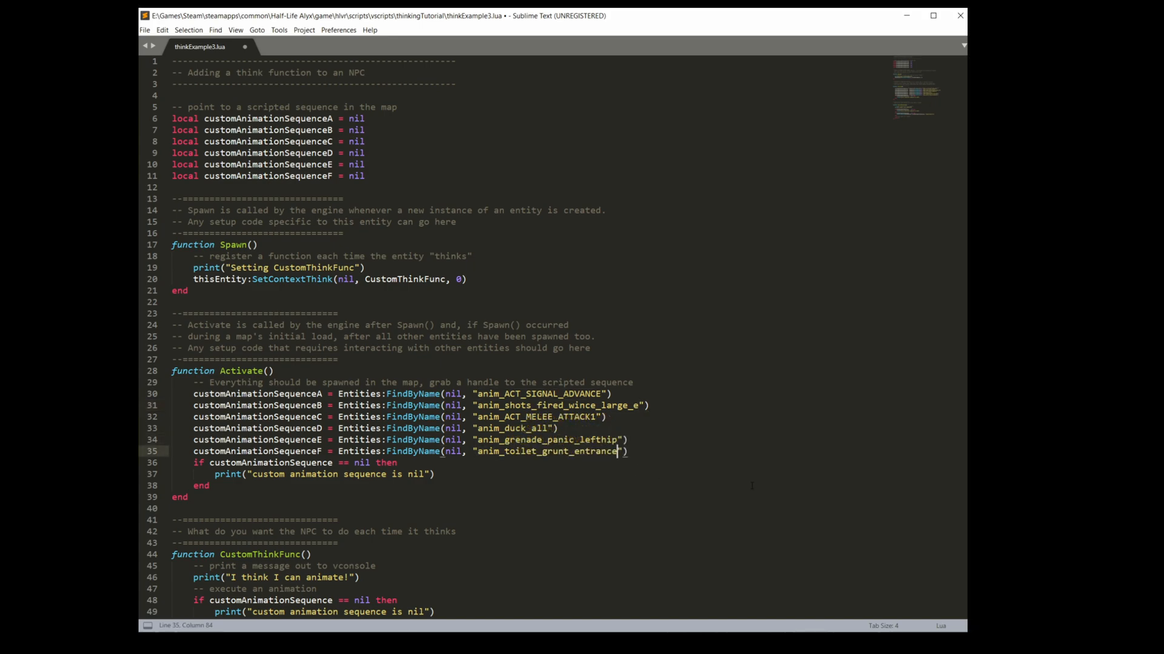
left_click_drag(619, 451, 210, 484)
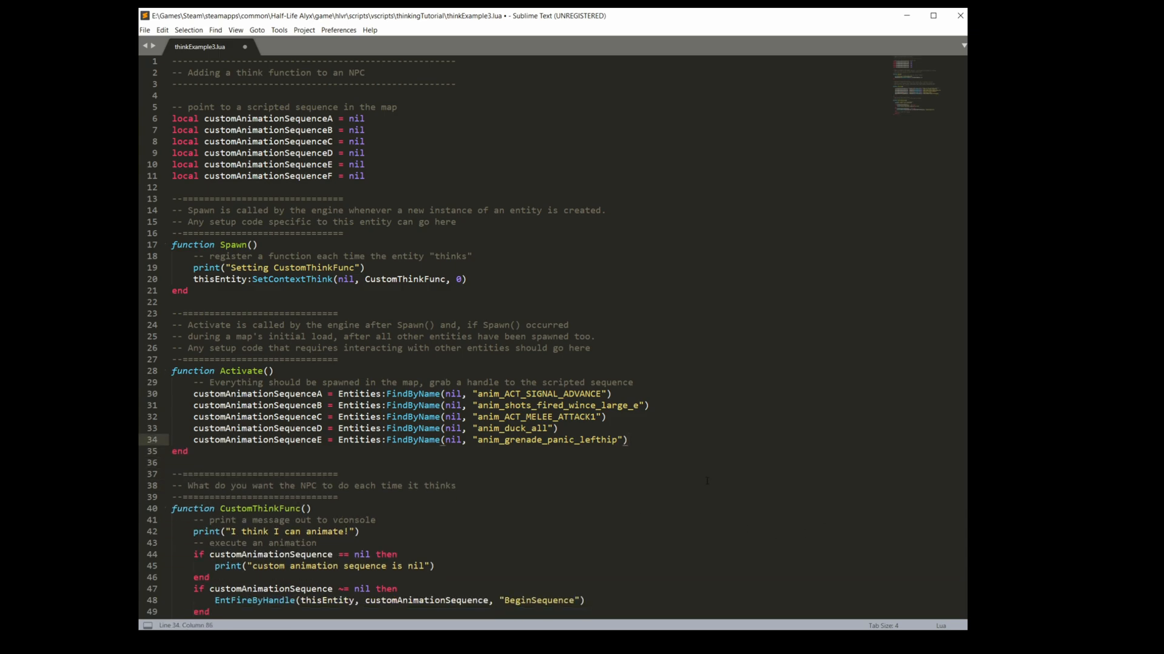
scroll("down", 3)
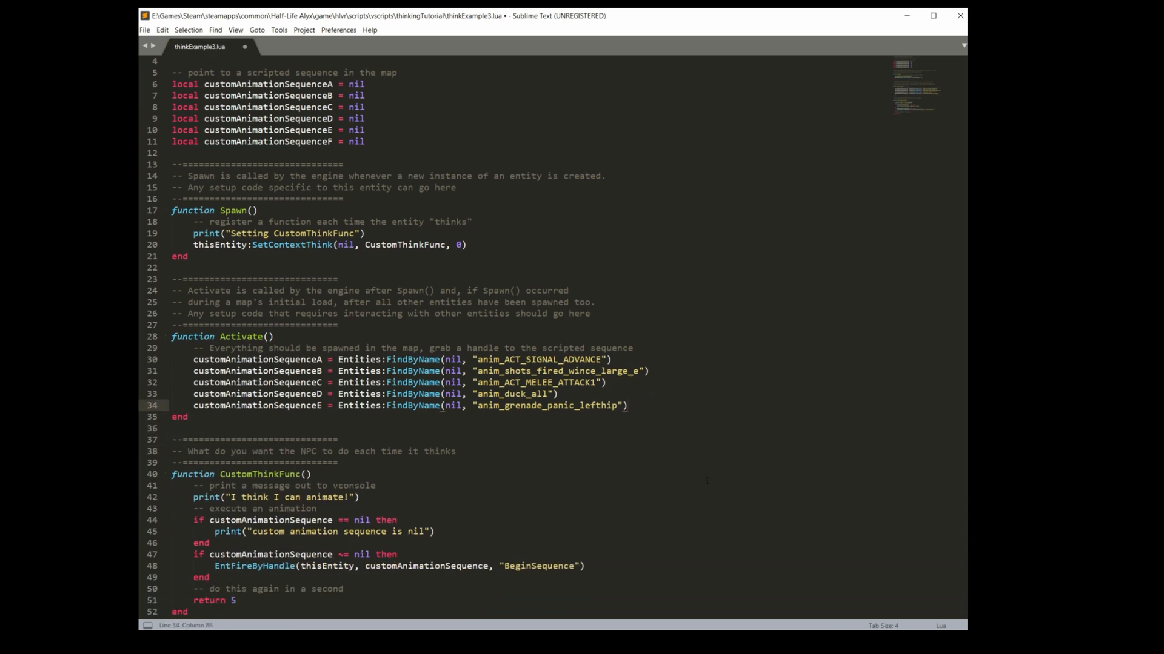
scroll("down", 3)
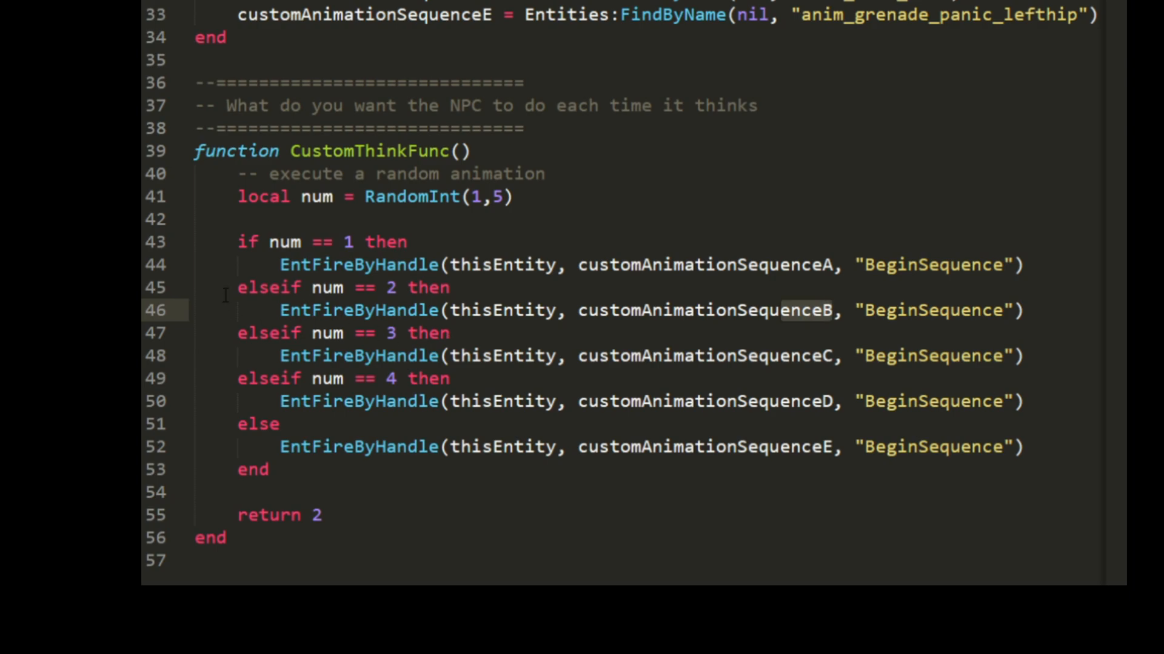
double_click(267, 288)
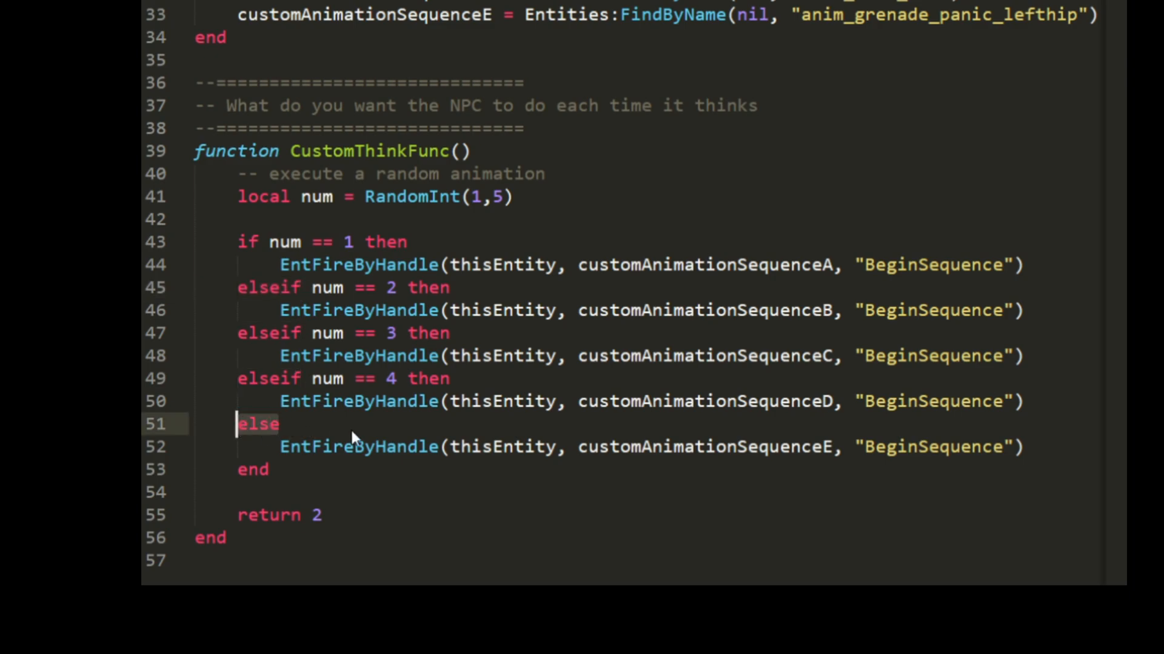
mouse_move(381, 436)
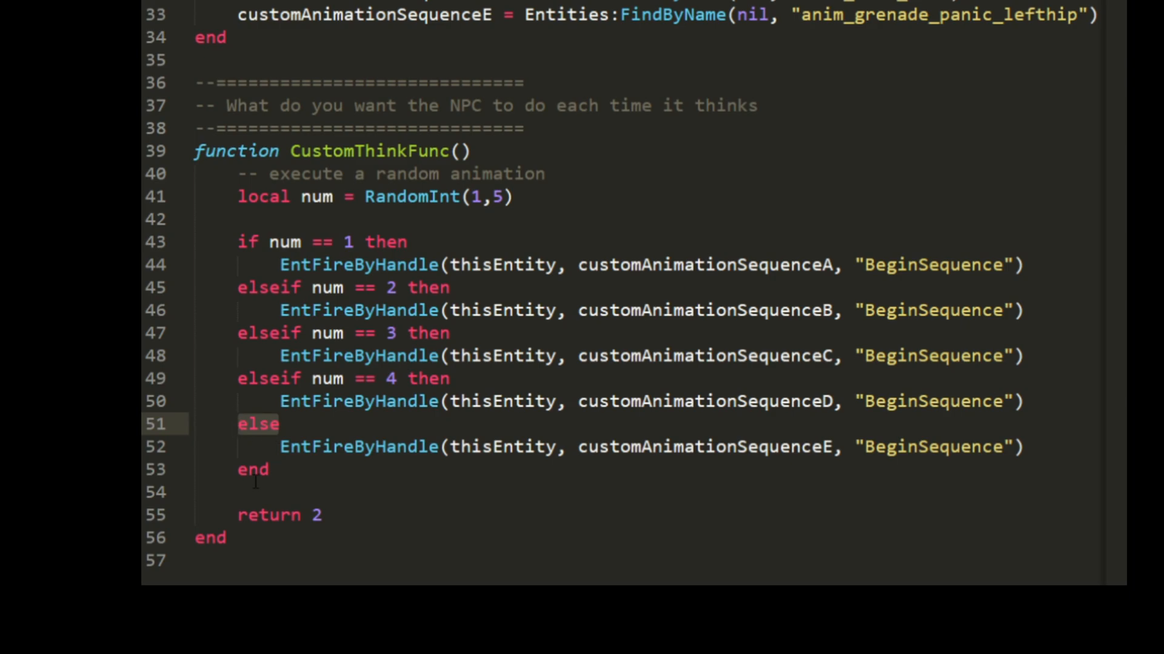
left_click(251, 515)
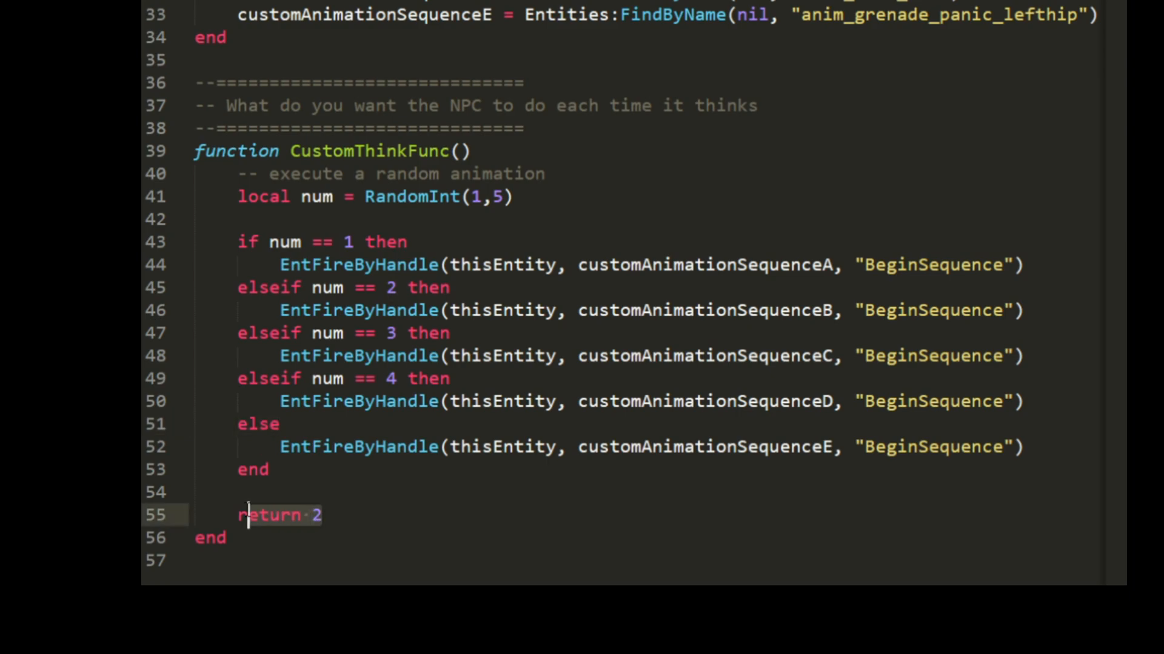